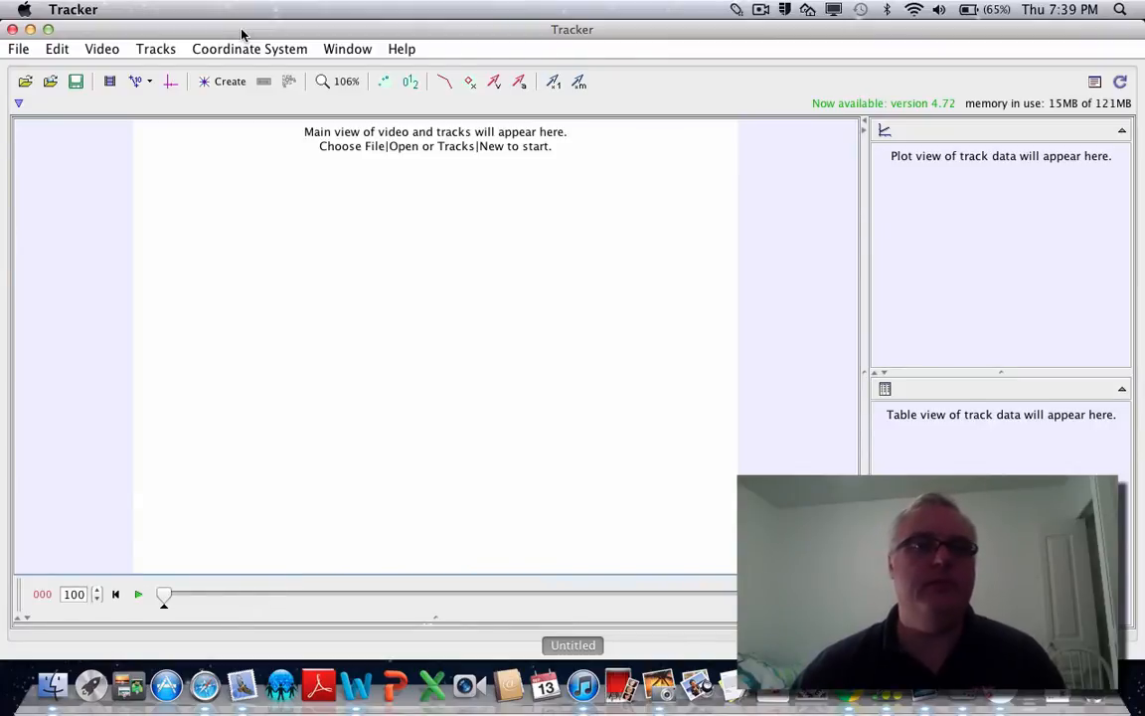
pyautogui.moveTo(93, 62)
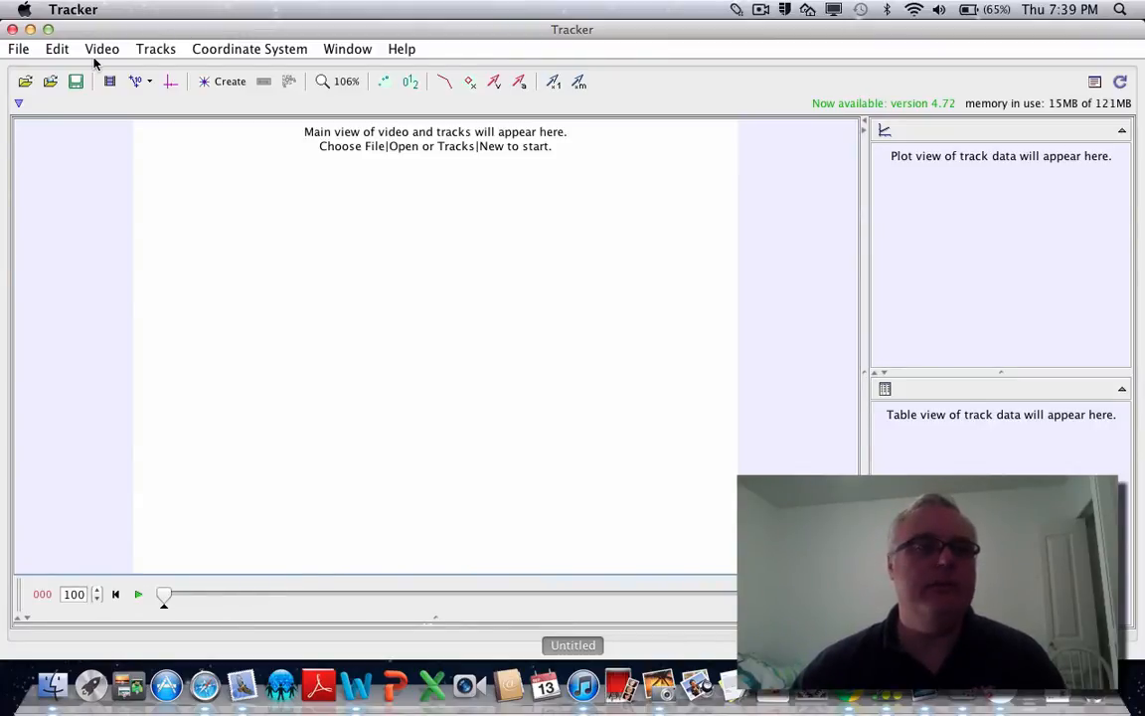
# Start a video import and navigate the file chooser to the home folder.
pyautogui.click(99, 48)
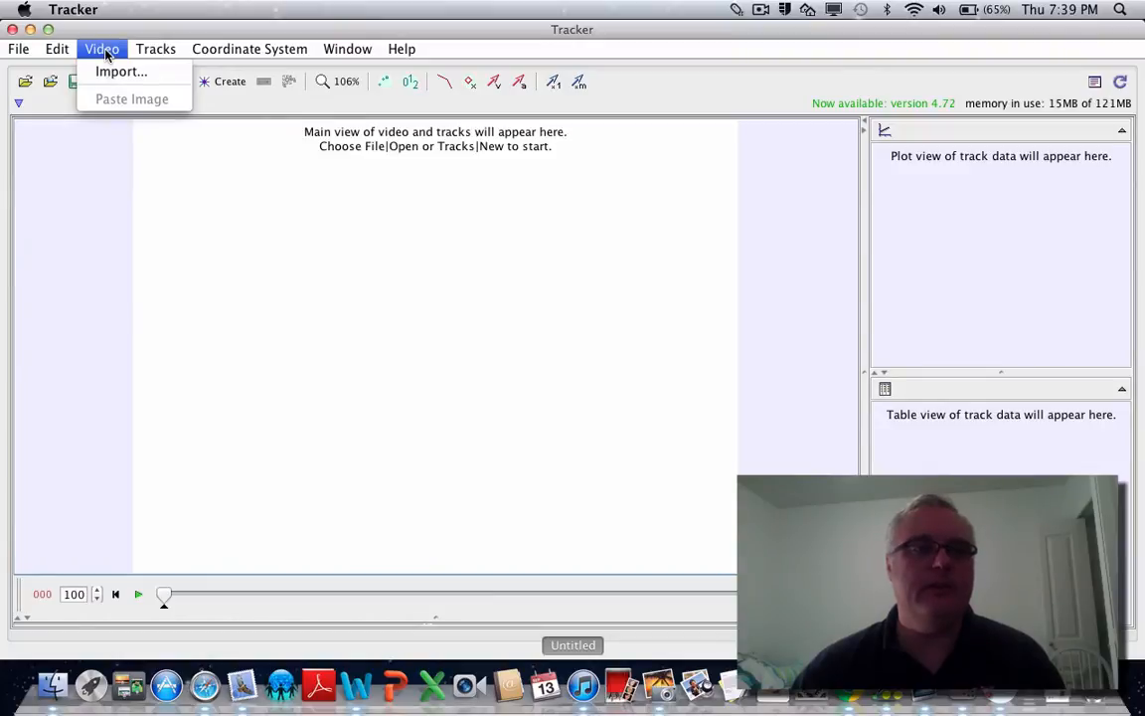
pyautogui.click(115, 71)
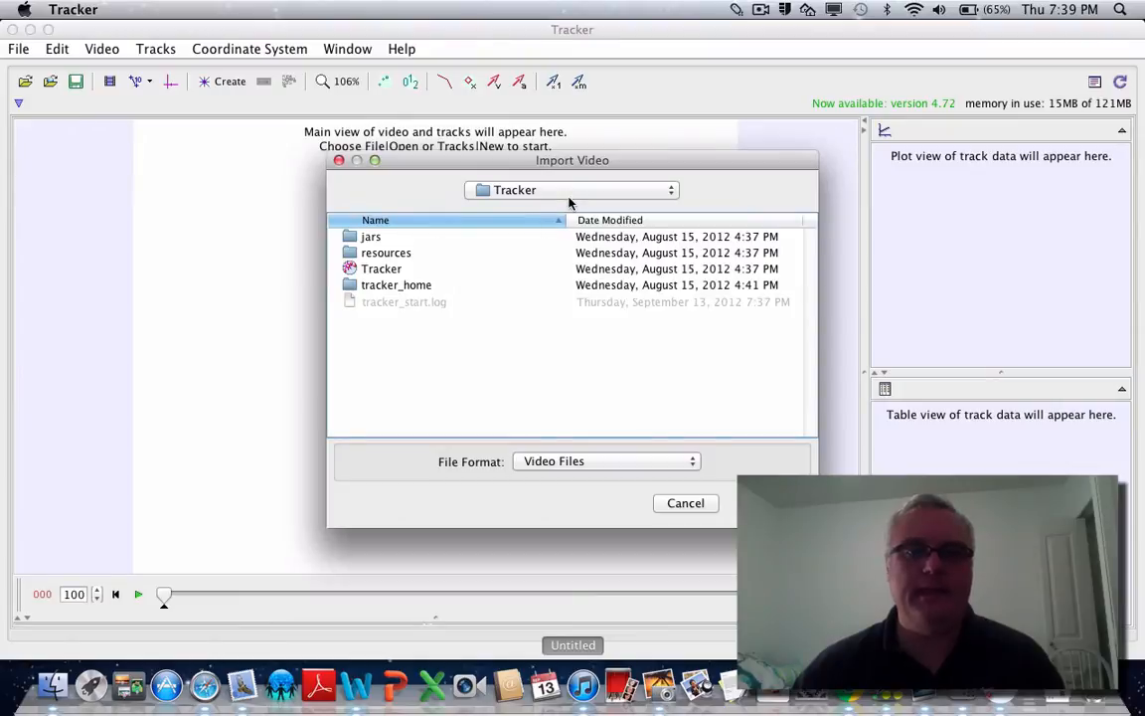
pyautogui.click(573, 190)
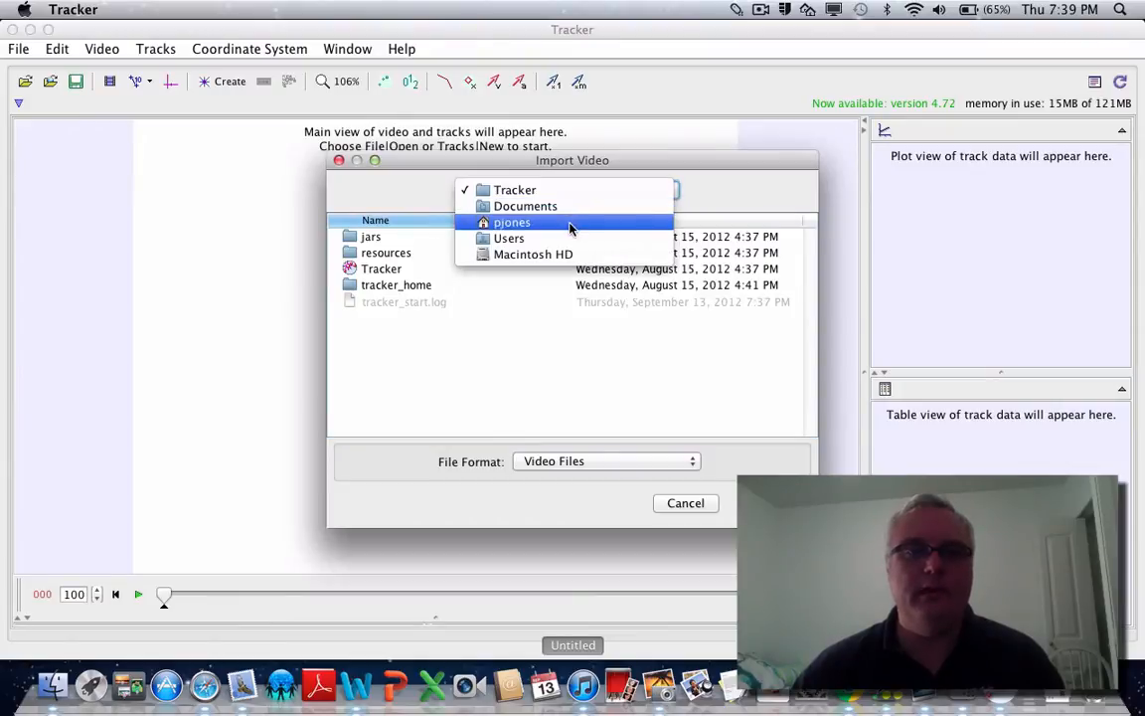
pyautogui.click(513, 223)
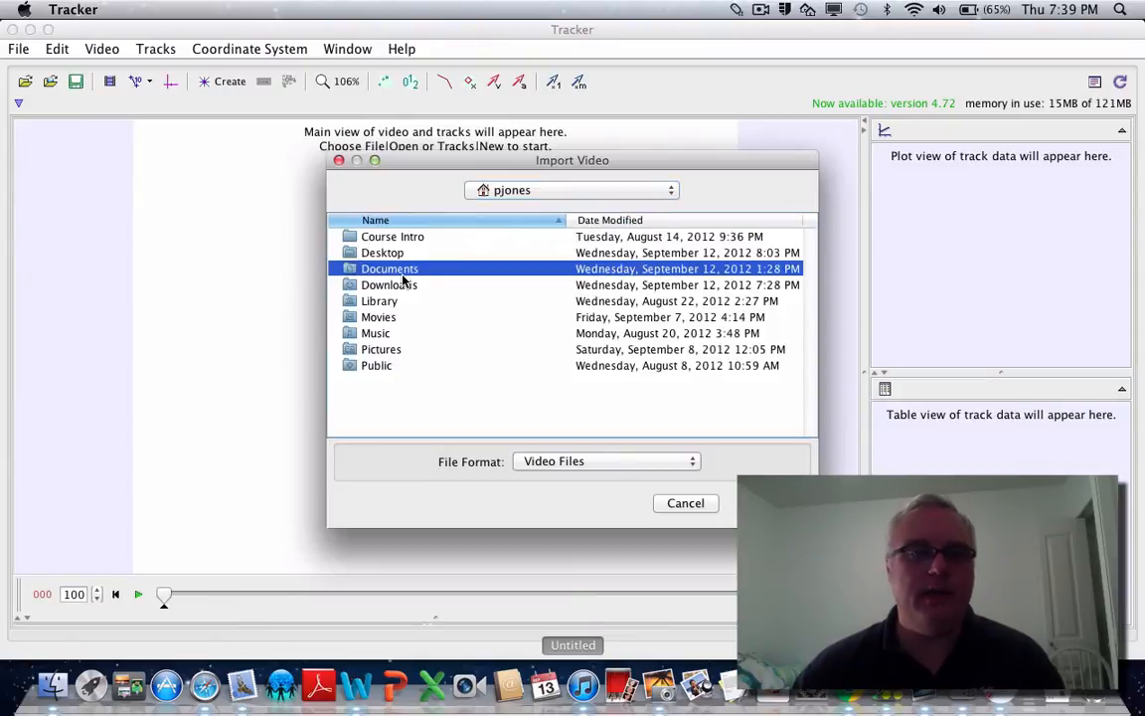
# Choose IMG_0224.MOV from the Desktop folder as the video to import.
pyautogui.click(381, 253)
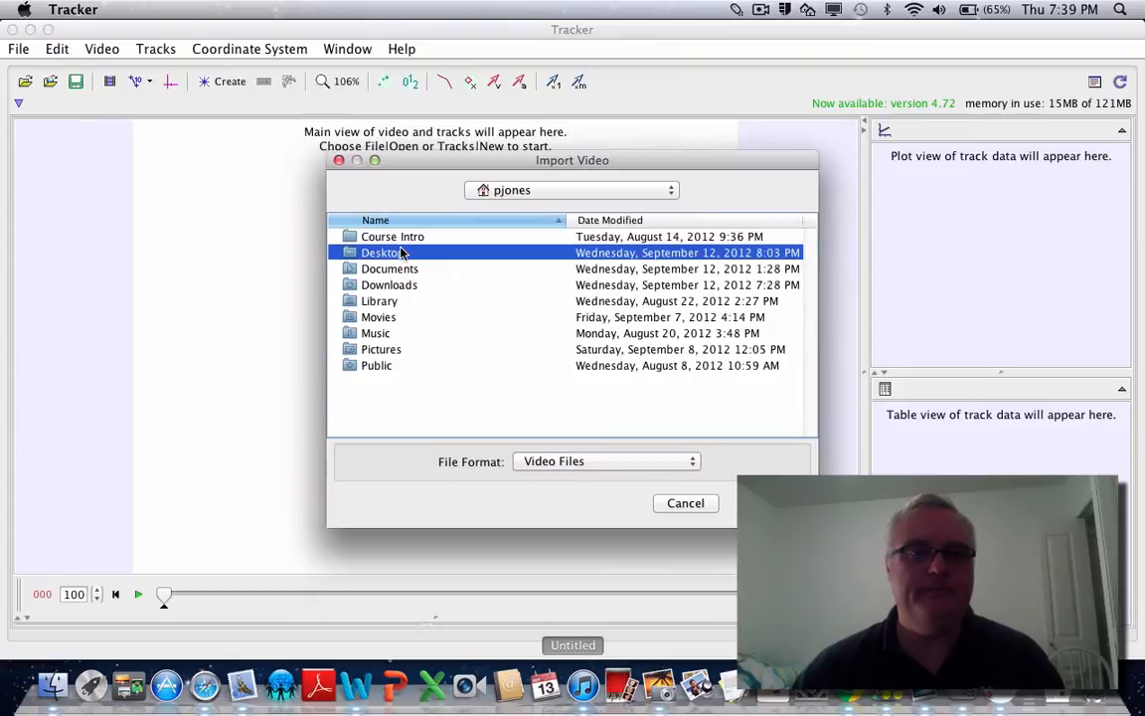
pyautogui.doubleClick(382, 251)
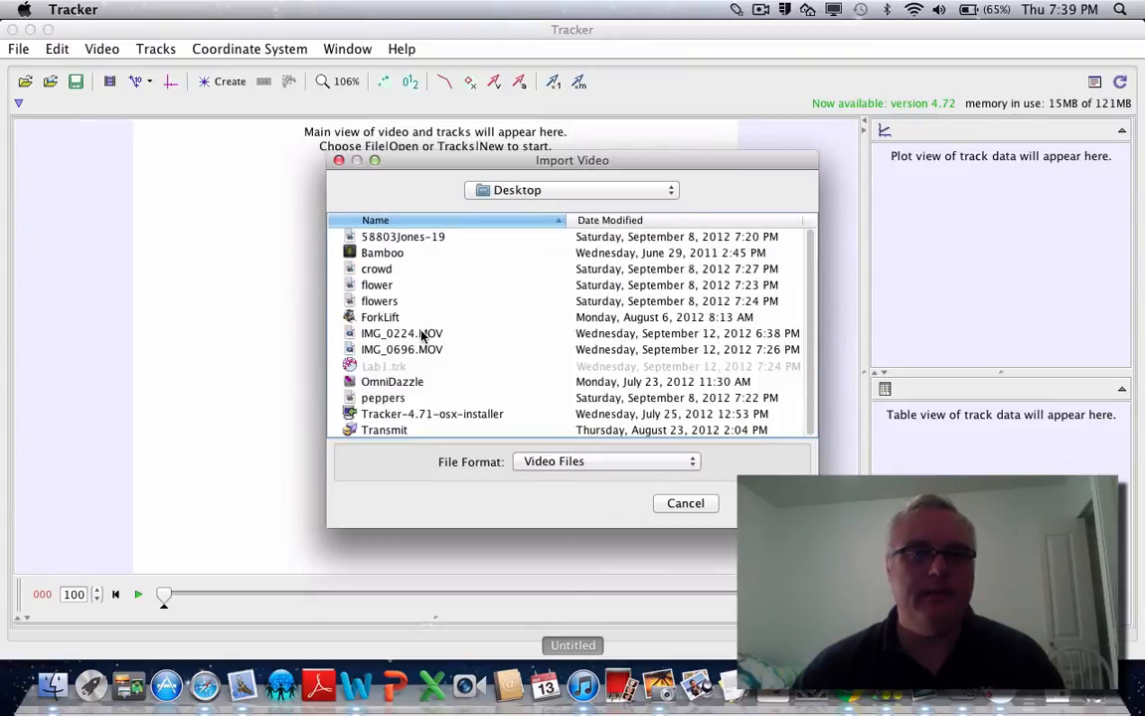
pyautogui.click(402, 334)
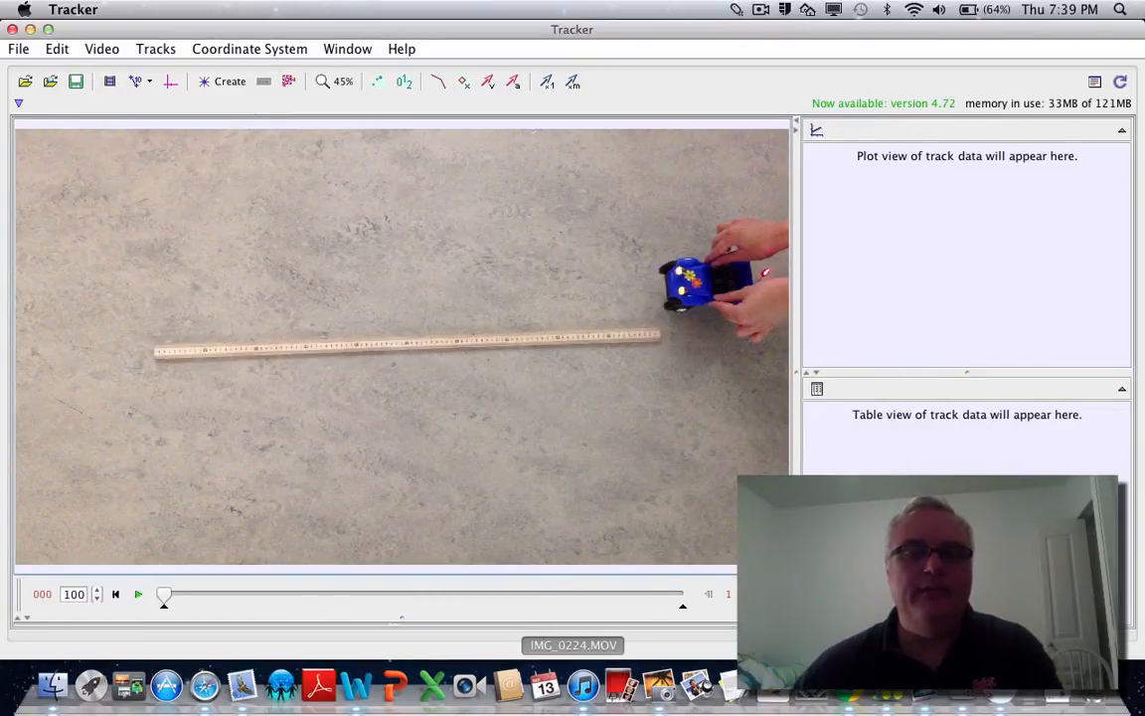
# Step the video forward to frame 090, where the car is about to roll.
pyautogui.click(139, 594)
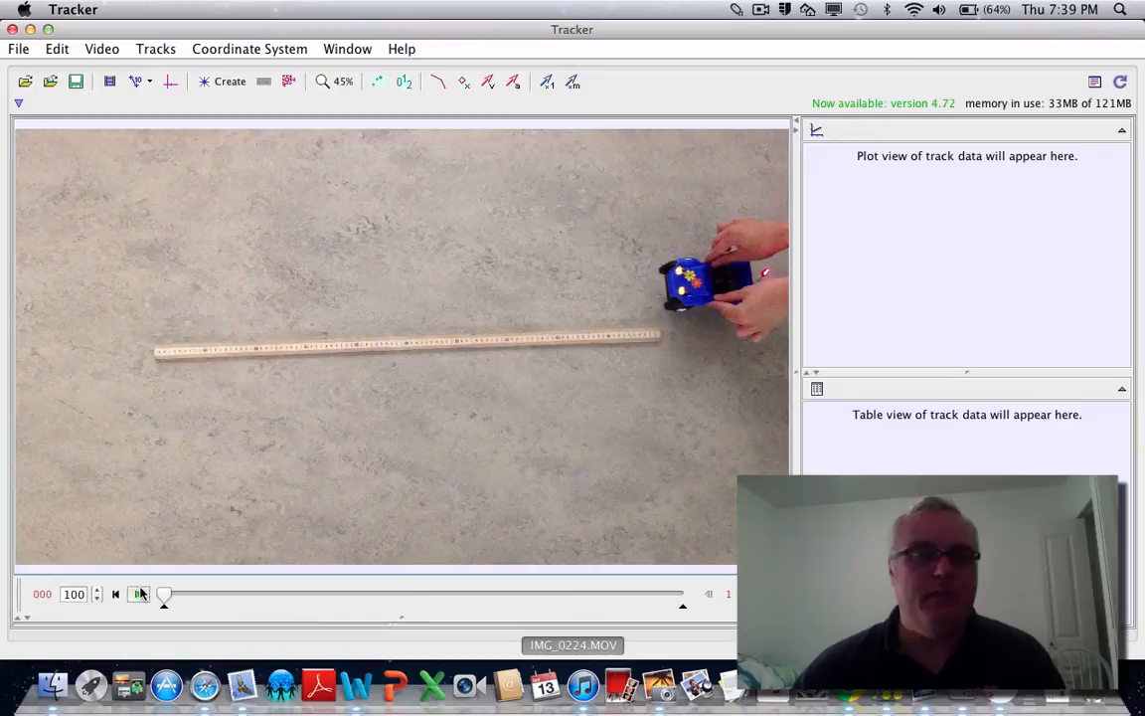
pyautogui.click(139, 593)
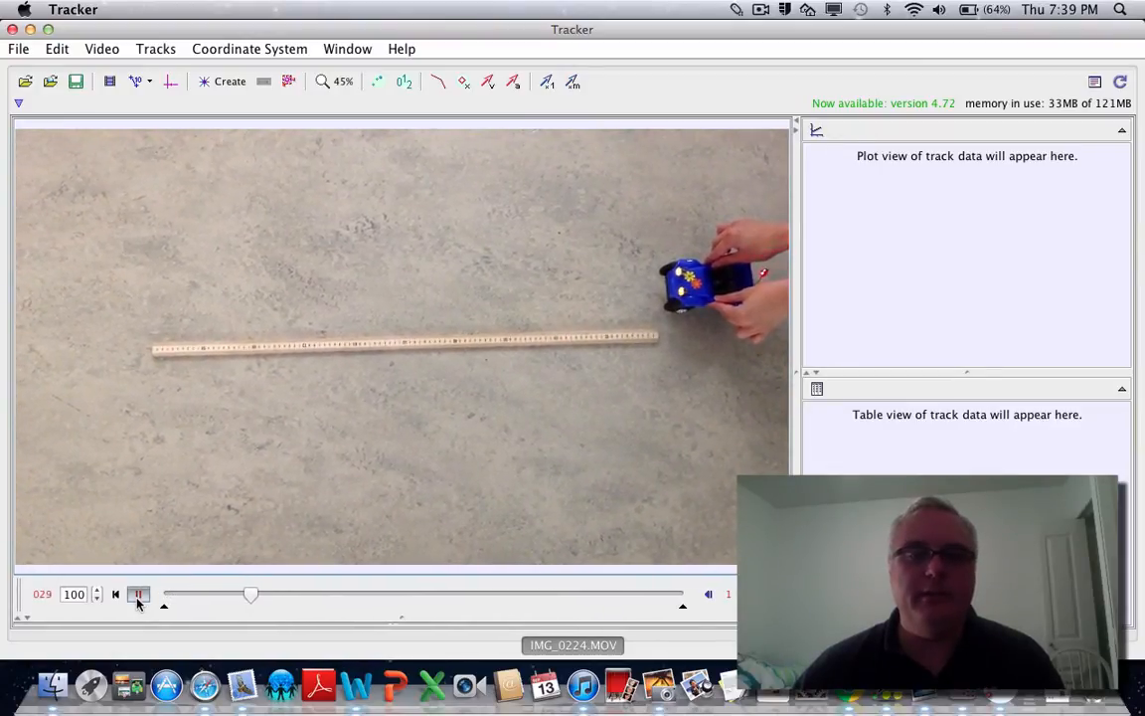
pyautogui.click(140, 595)
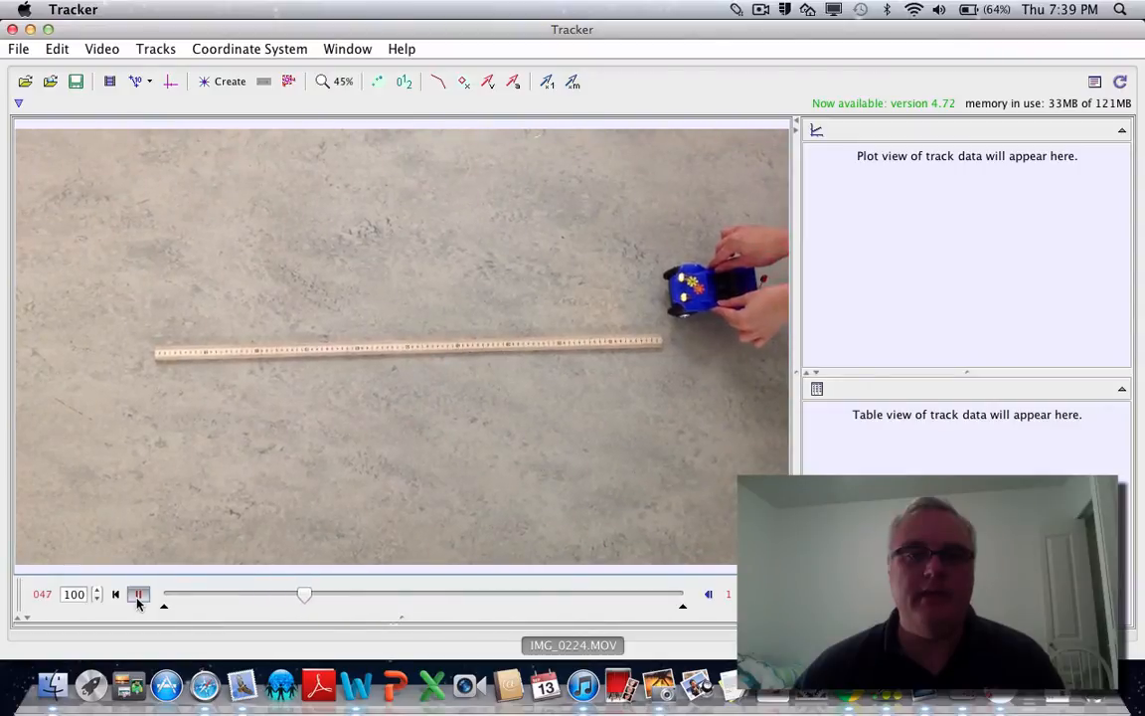
pyautogui.click(139, 595)
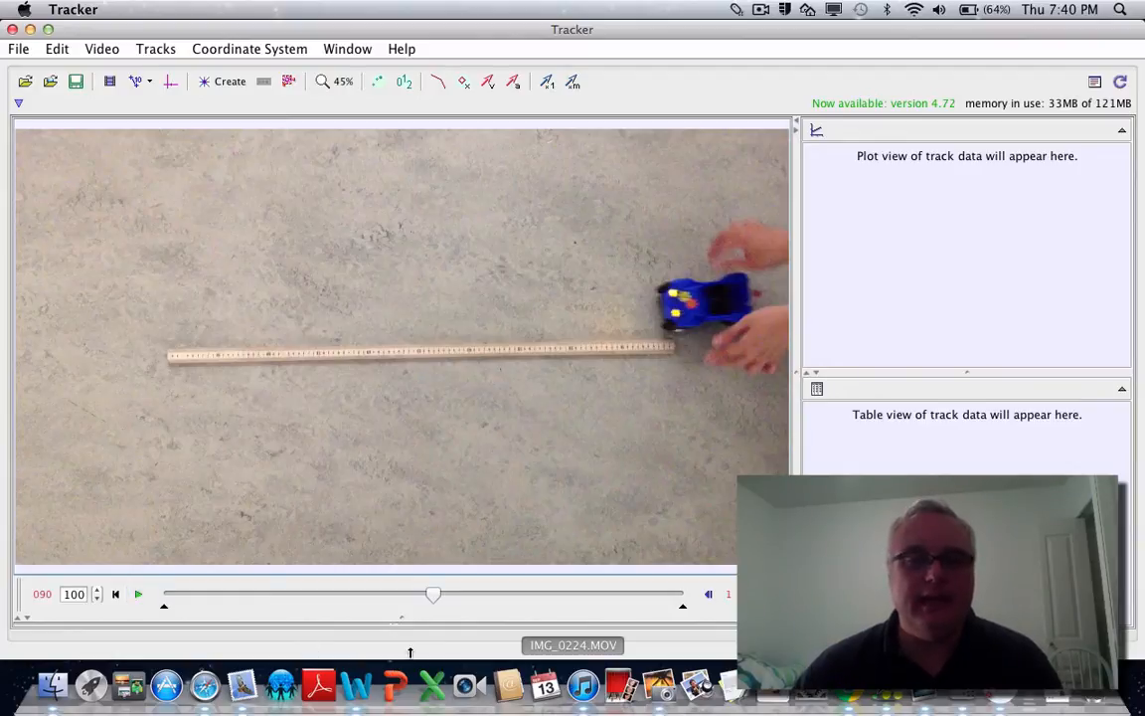
pyautogui.moveTo(433, 593)
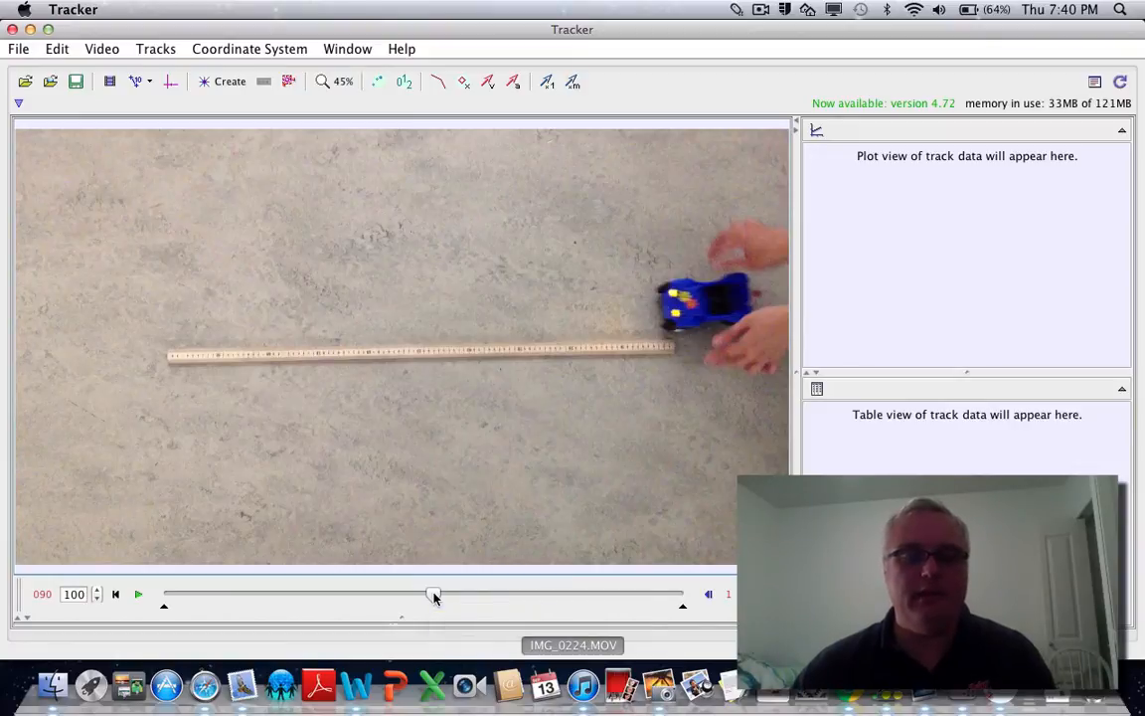
# Set the clip's start frame to the slider position, frame 90.
pyautogui.rightClick(434, 594)
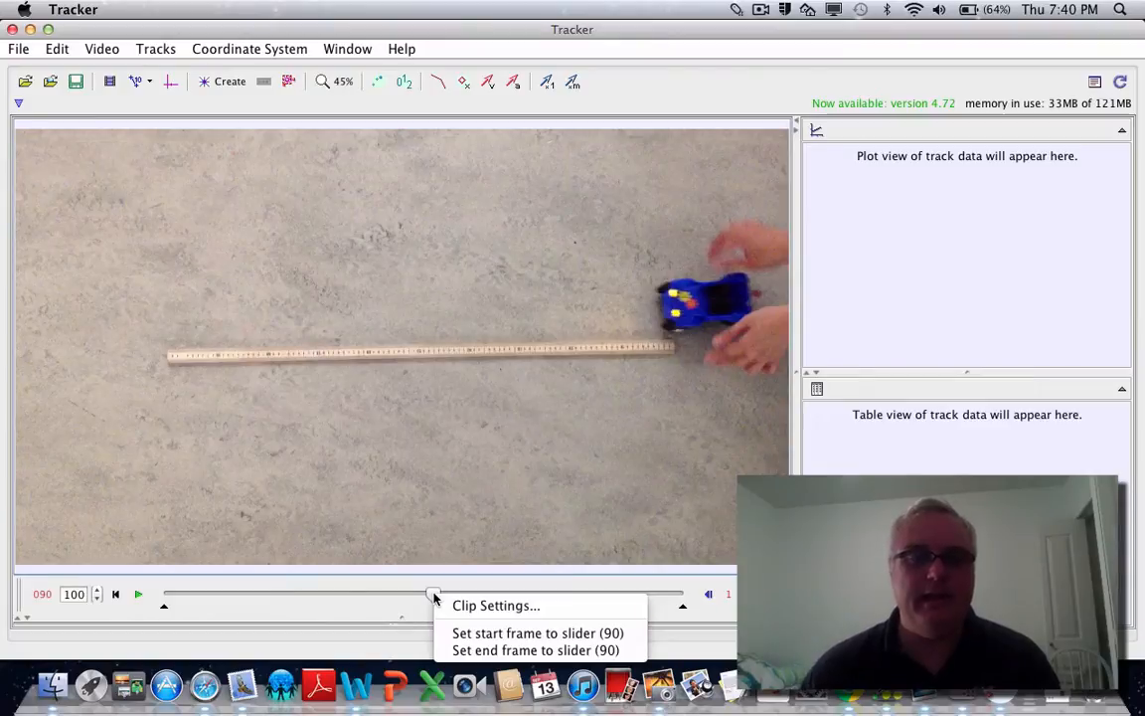
pyautogui.moveTo(533, 633)
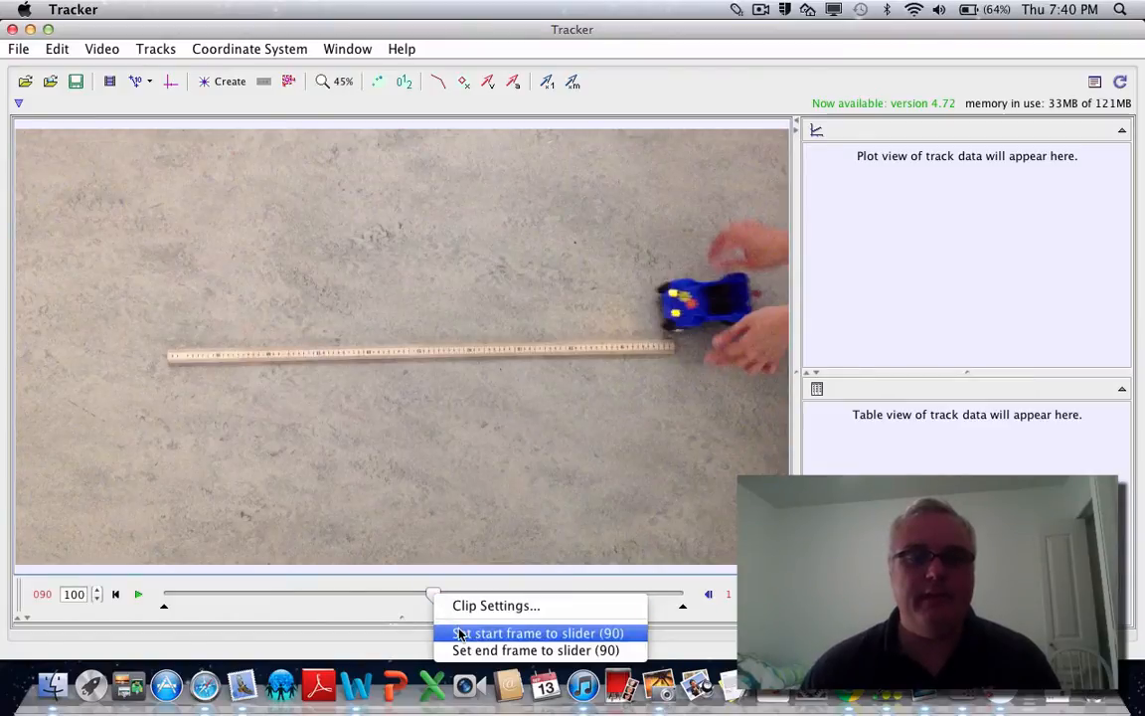
pyautogui.moveTo(511, 640)
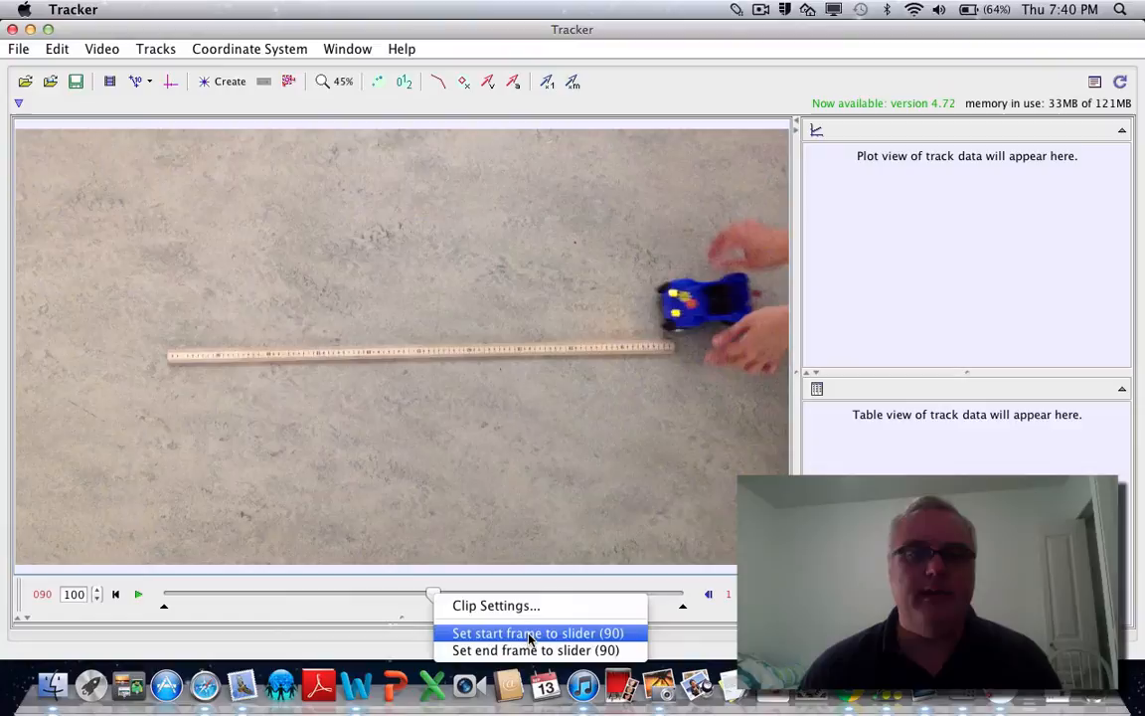
pyautogui.click(527, 632)
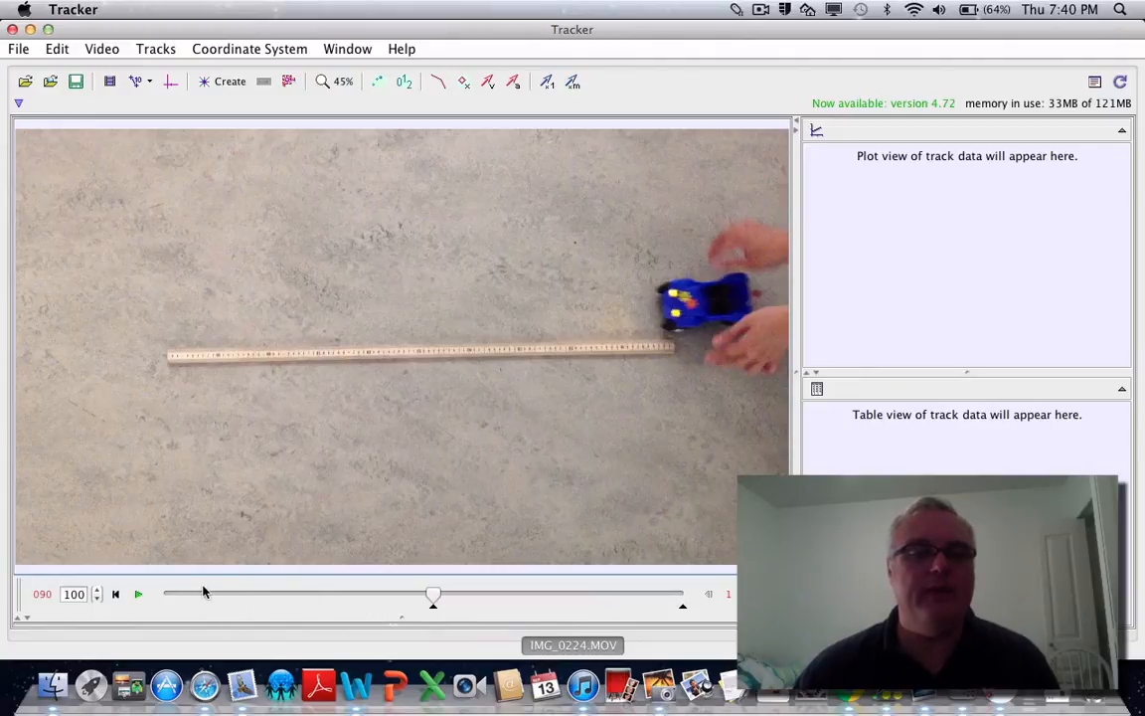
pyautogui.moveTo(362, 608)
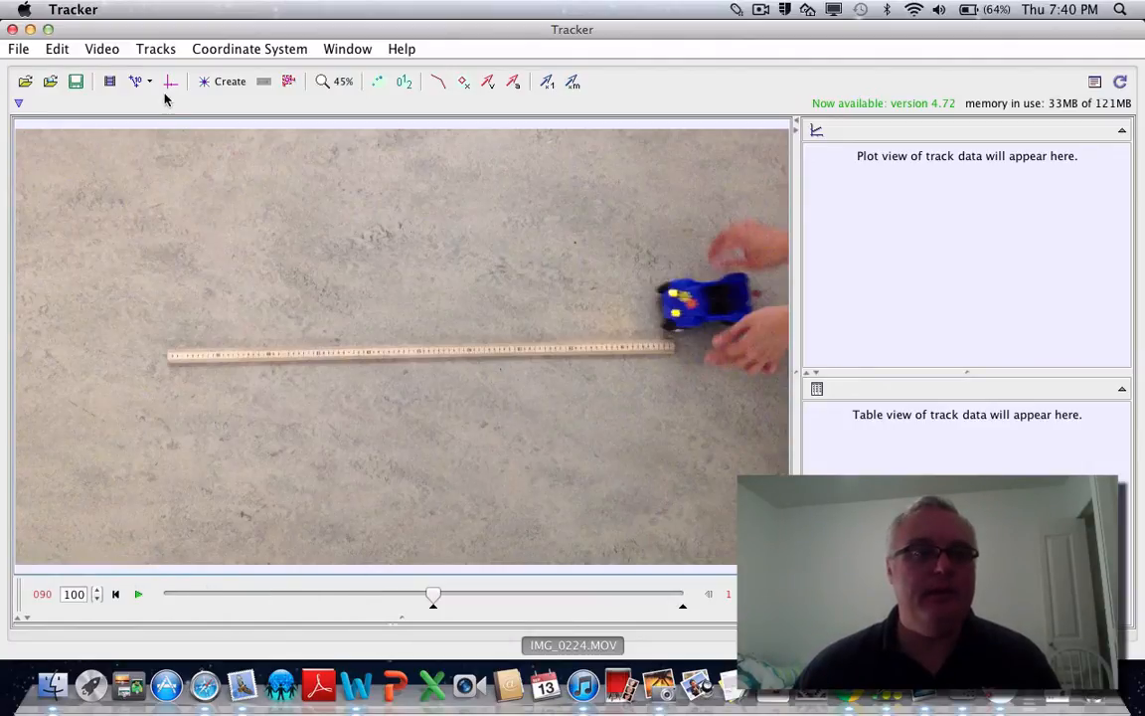
pyautogui.moveTo(175, 82)
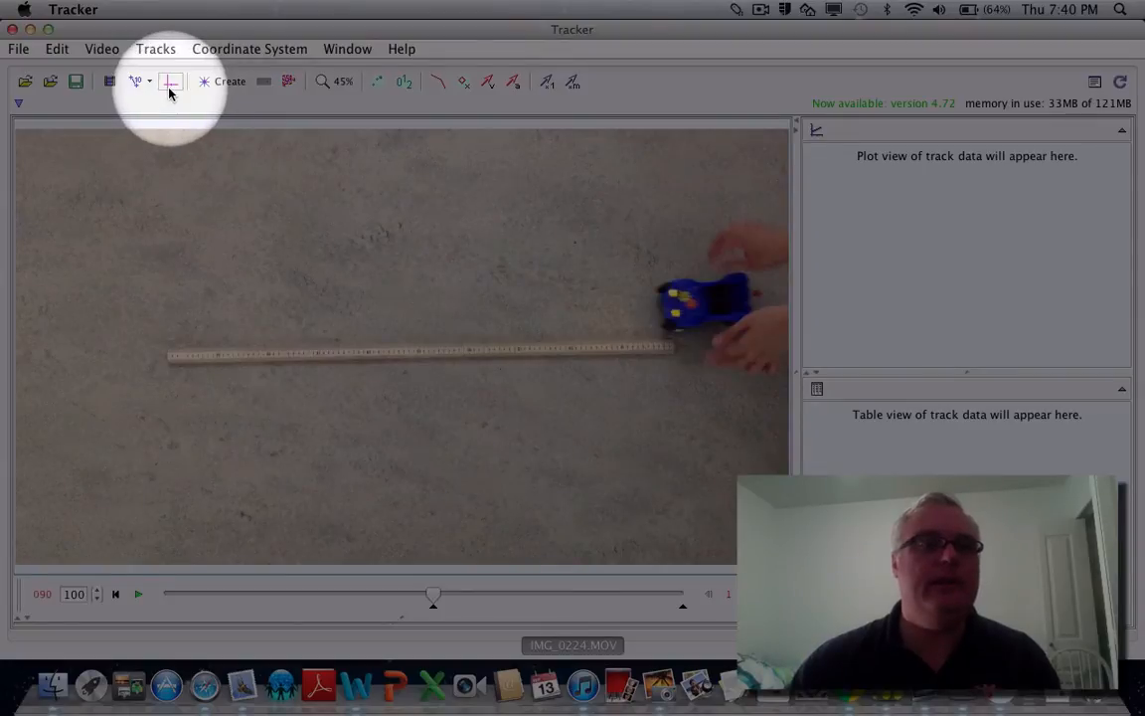
# Show the coordinate axes and drag their origin onto the toy car.
pyautogui.click(173, 82)
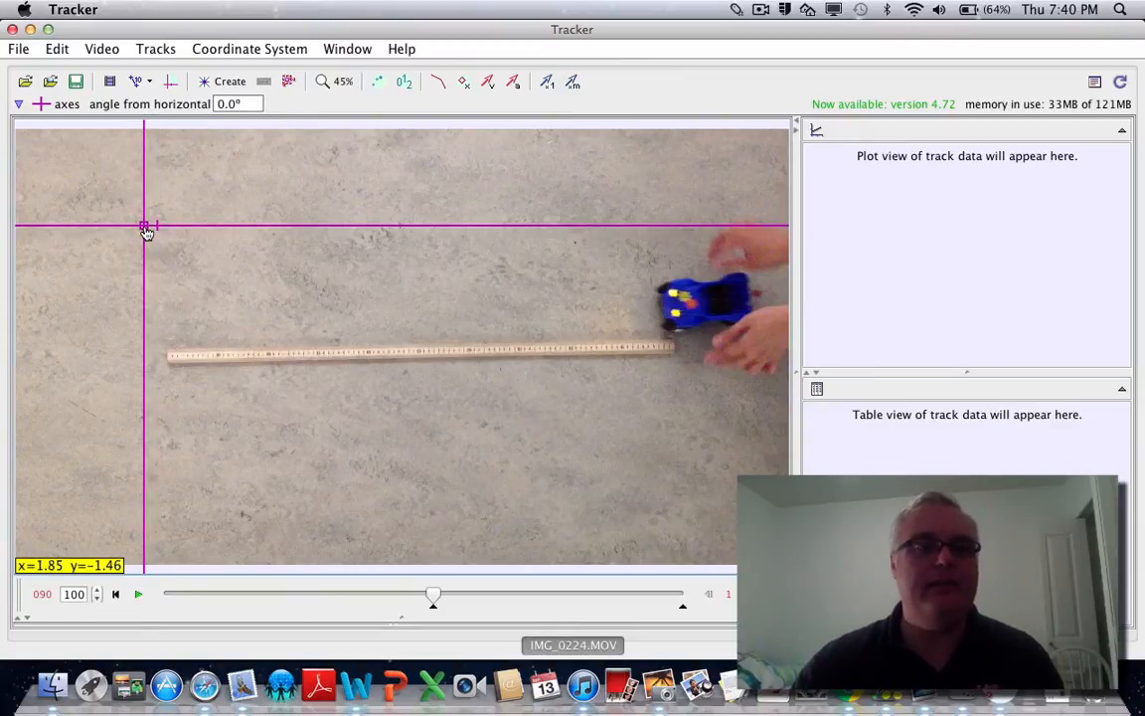
pyautogui.moveTo(147, 227); pyautogui.dragTo(720, 302)
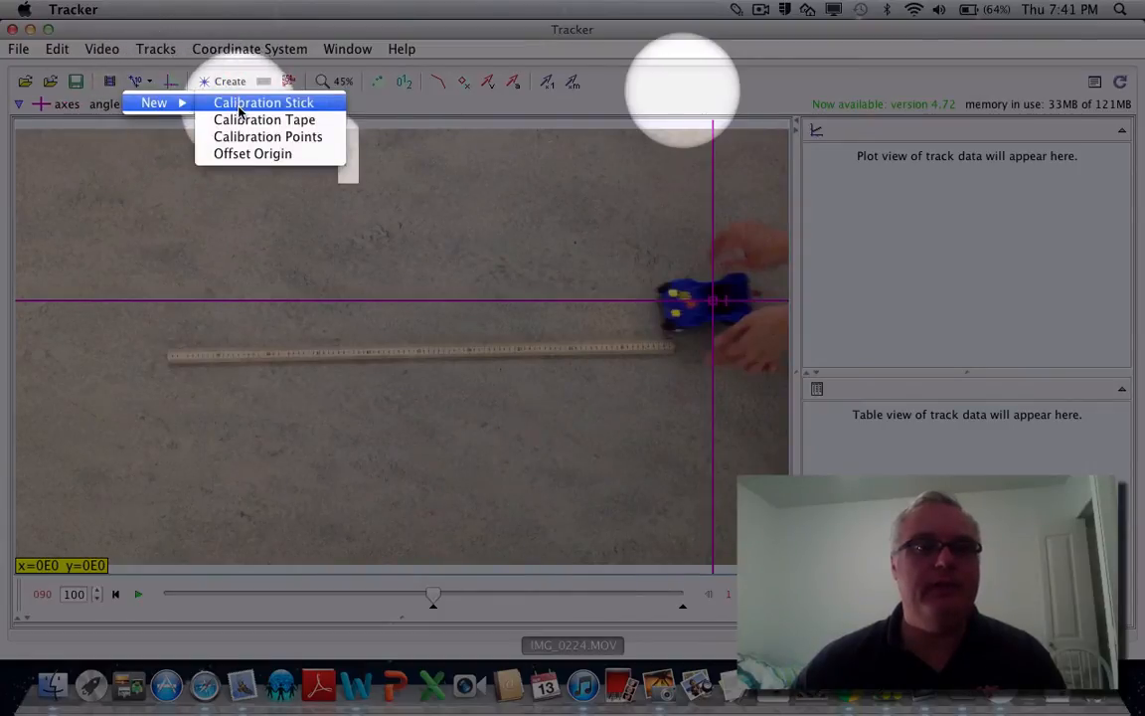
# Create a calibration stick and place its ends on the two ends of the meter stick.
pyautogui.click(277, 104)
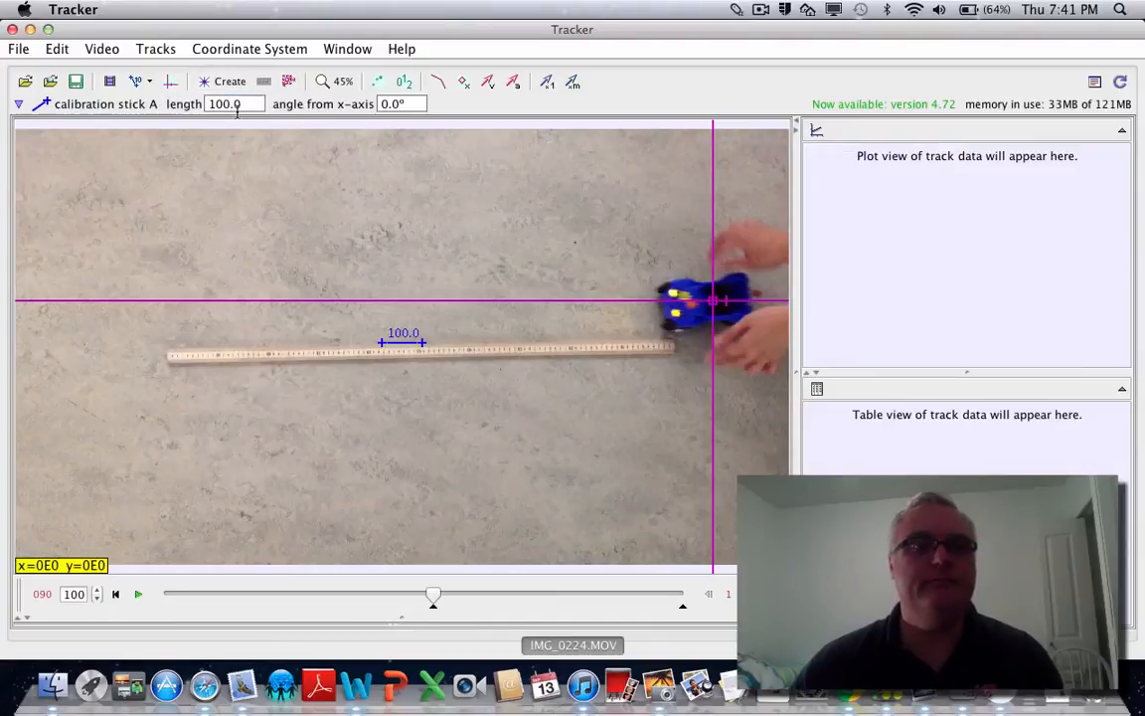
pyautogui.moveTo(239, 155)
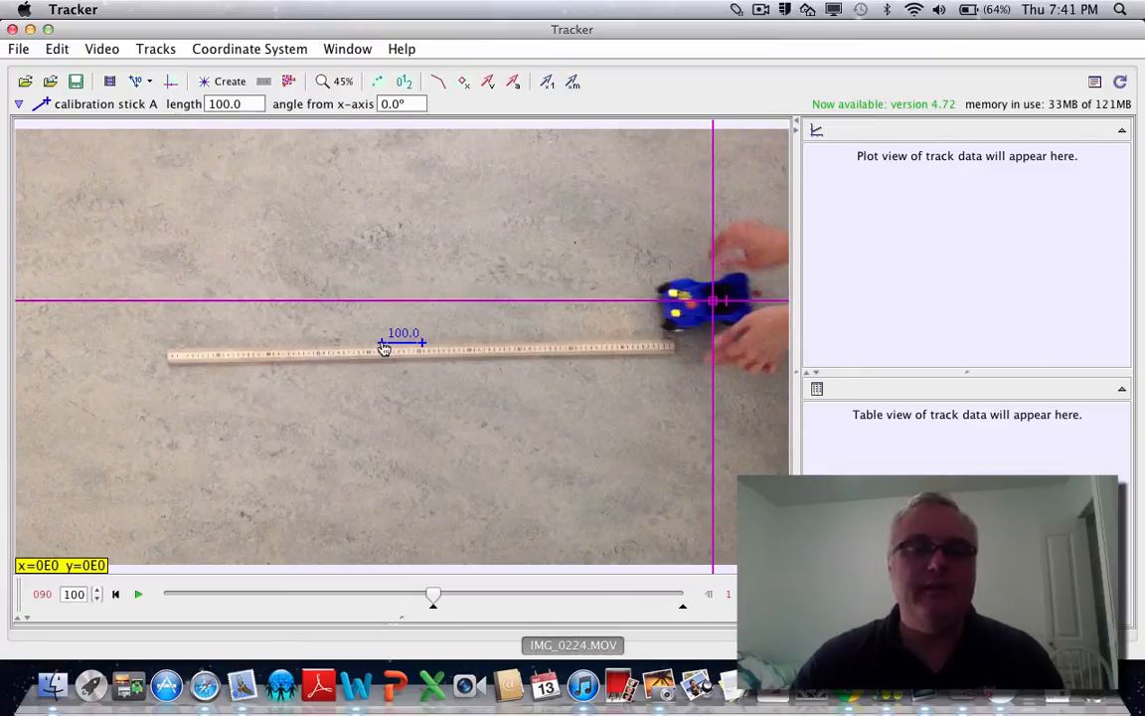
pyautogui.moveTo(382, 346); pyautogui.dragTo(171, 358)
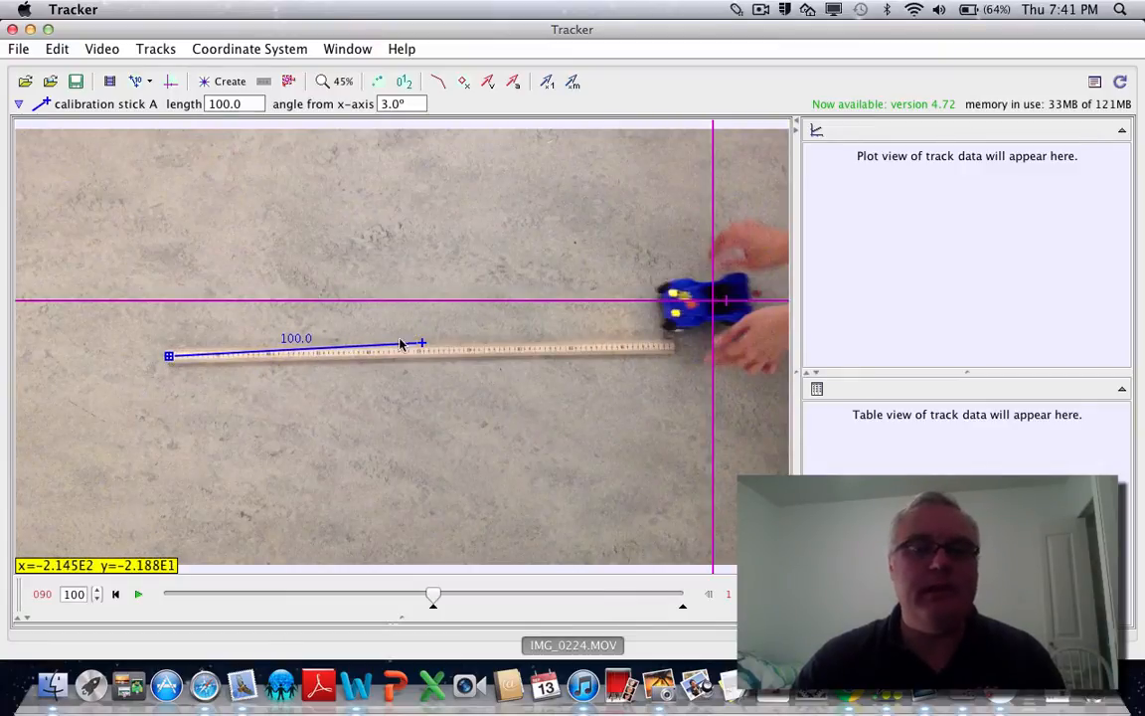
pyautogui.moveTo(420, 342); pyautogui.dragTo(688, 350)
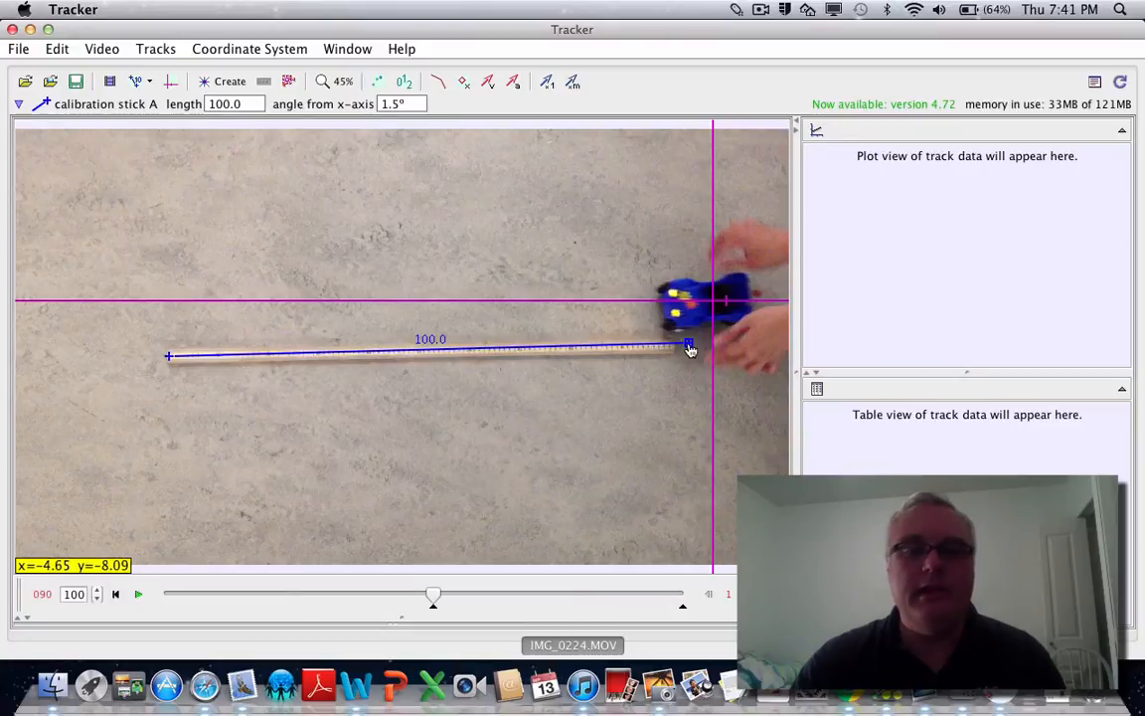
pyautogui.moveTo(688, 346); pyautogui.dragTo(674, 350)
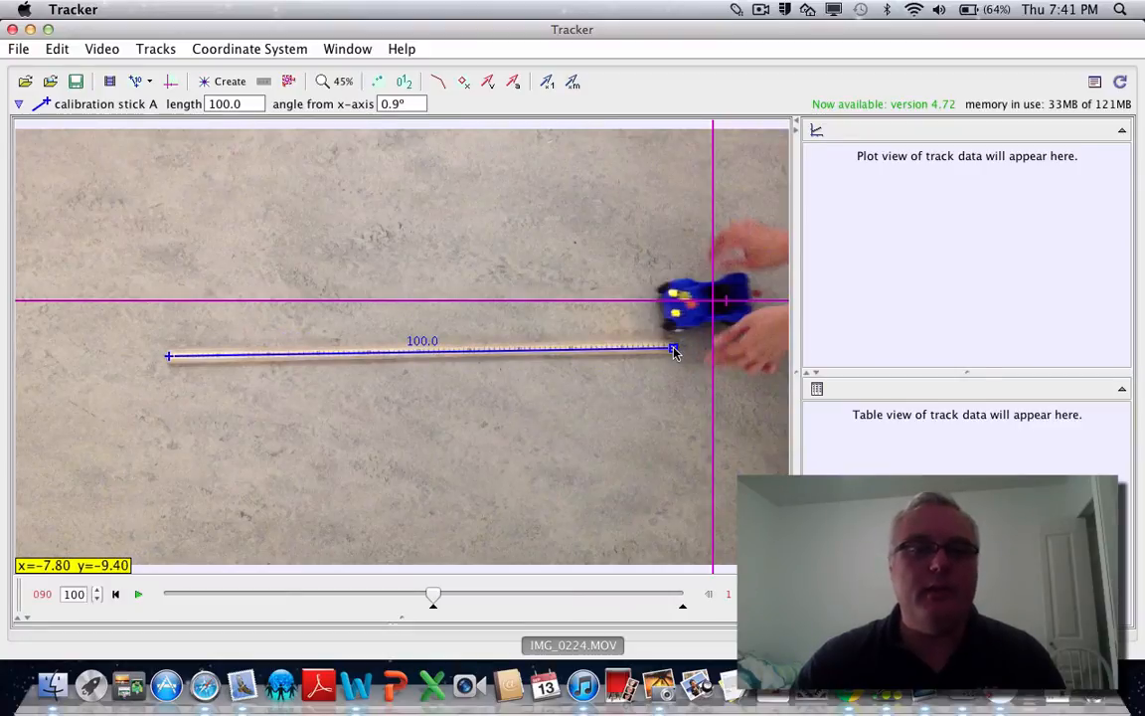
pyautogui.click(337, 82)
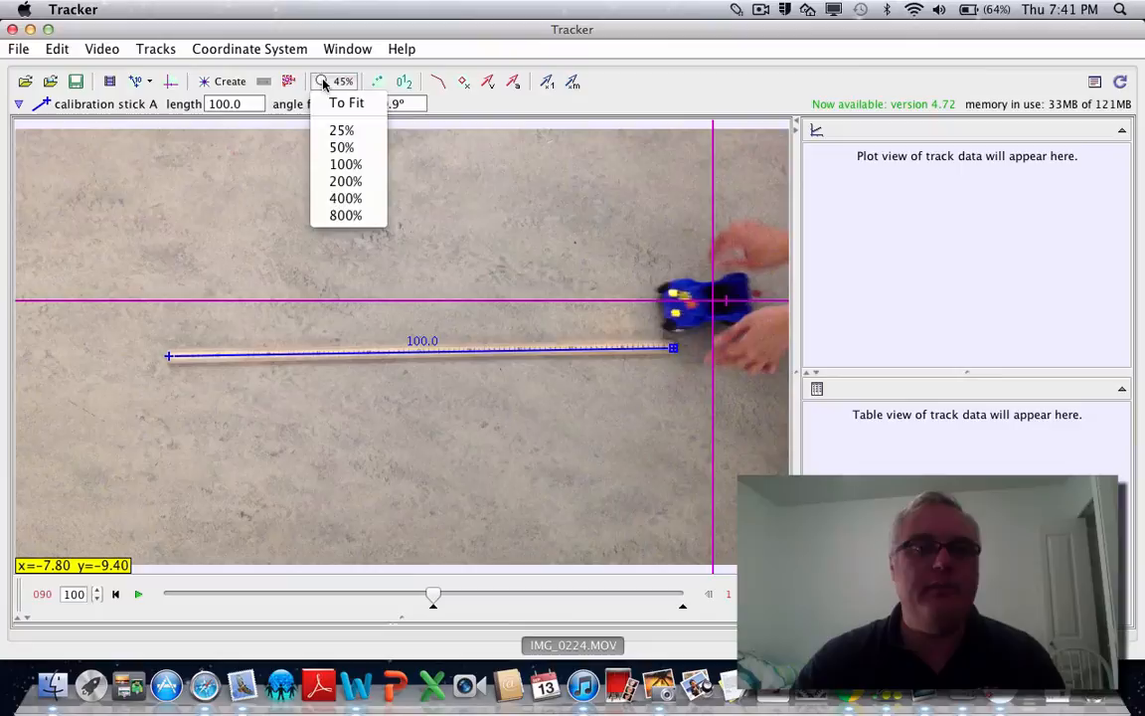
# At 100% zoom refine the stick end, set its length to 1.0, then return to 50% zoom.
pyautogui.click(342, 163)
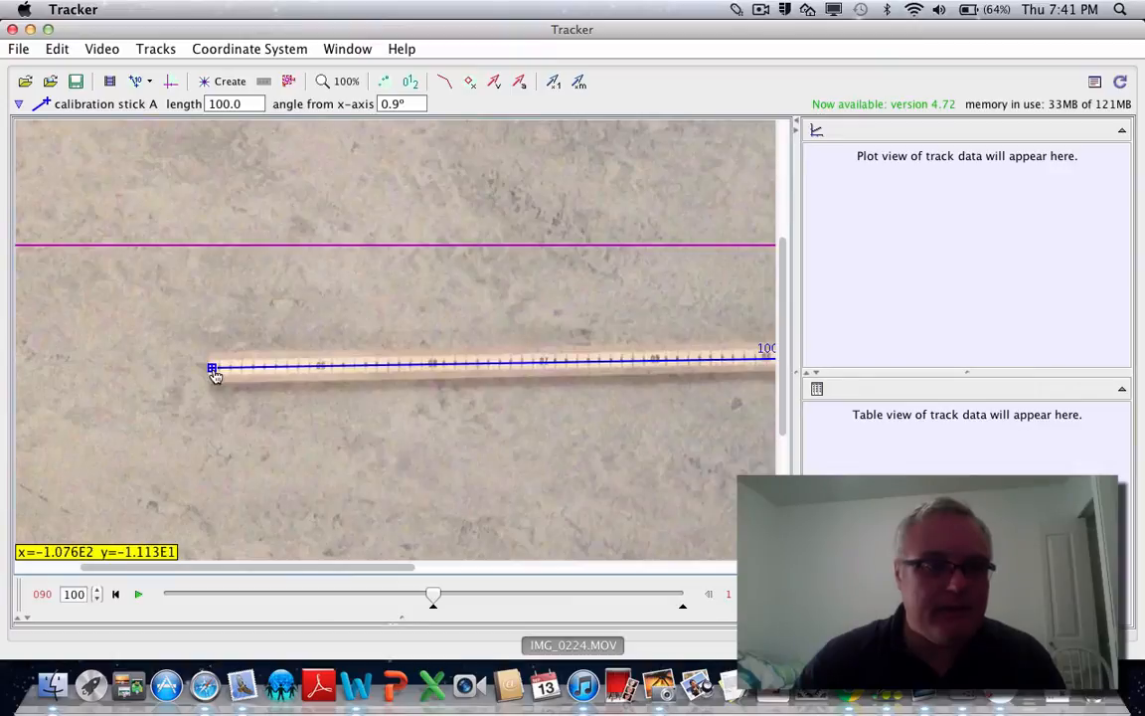
pyautogui.moveTo(215, 370); pyautogui.dragTo(207, 374)
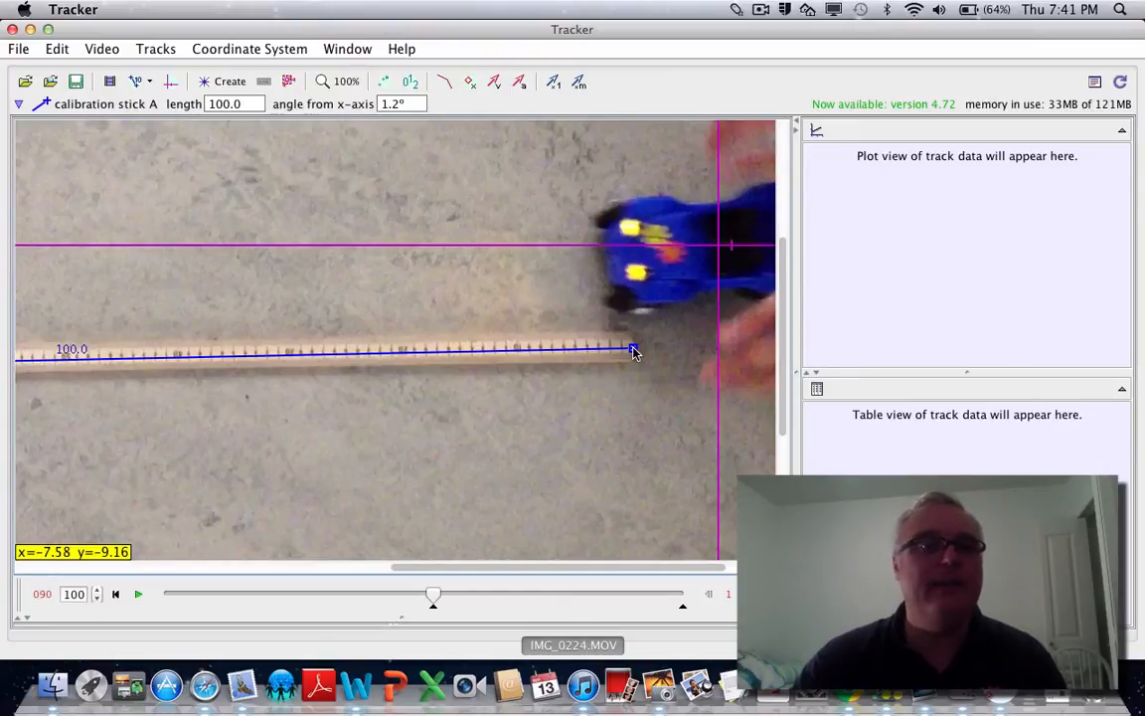
pyautogui.moveTo(318, 338)
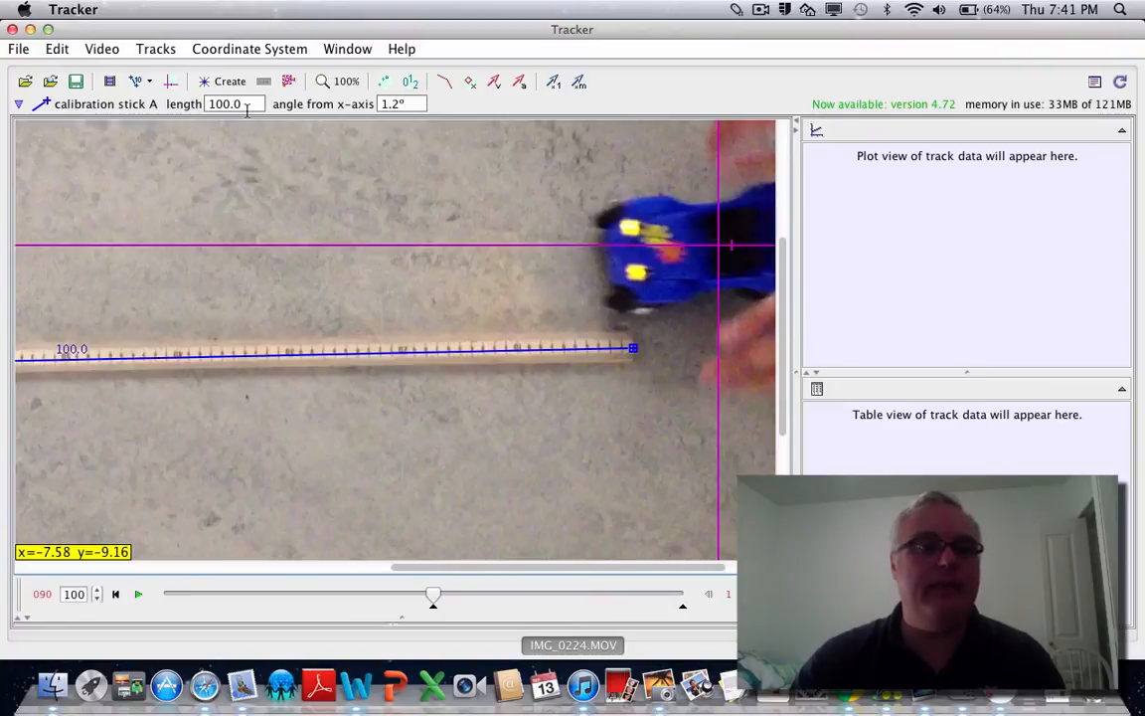
pyautogui.moveTo(247, 108)
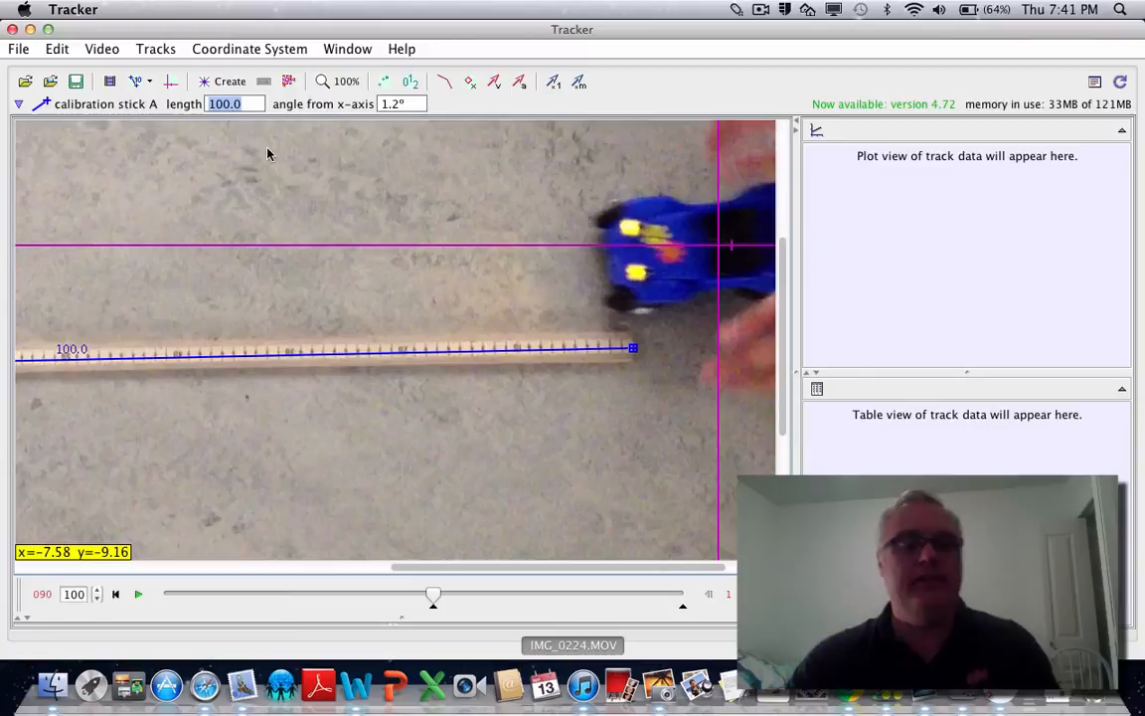
pyautogui.write('1.0')
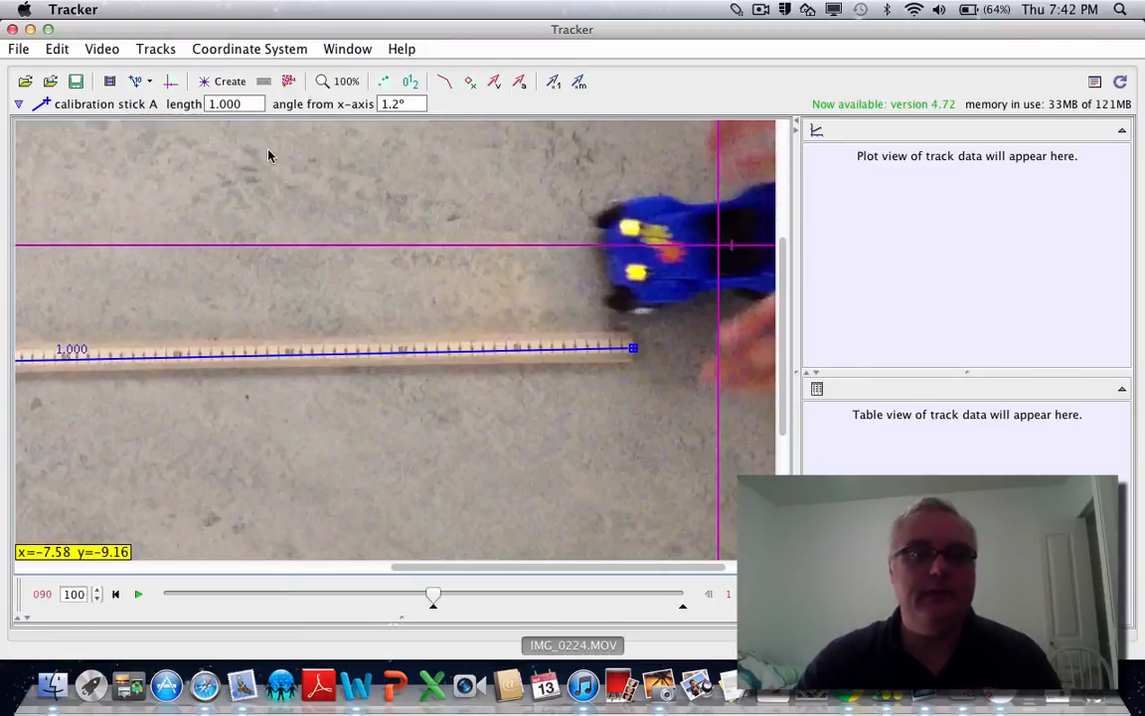
pyautogui.click(346, 81)
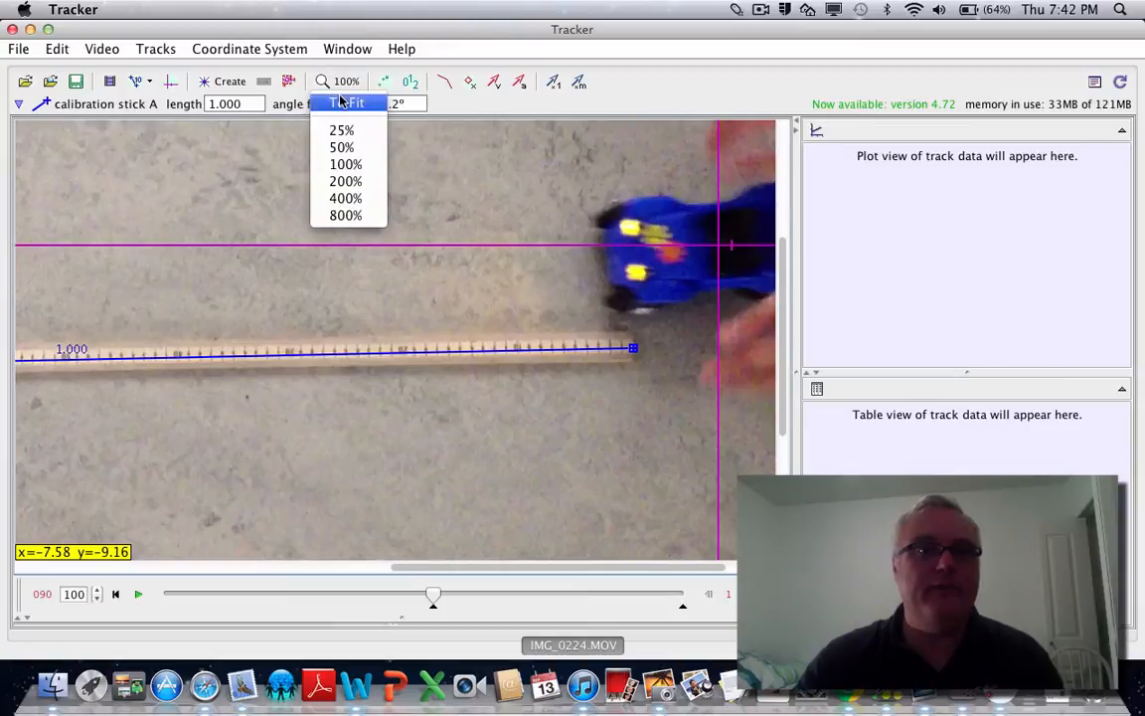
pyautogui.click(342, 148)
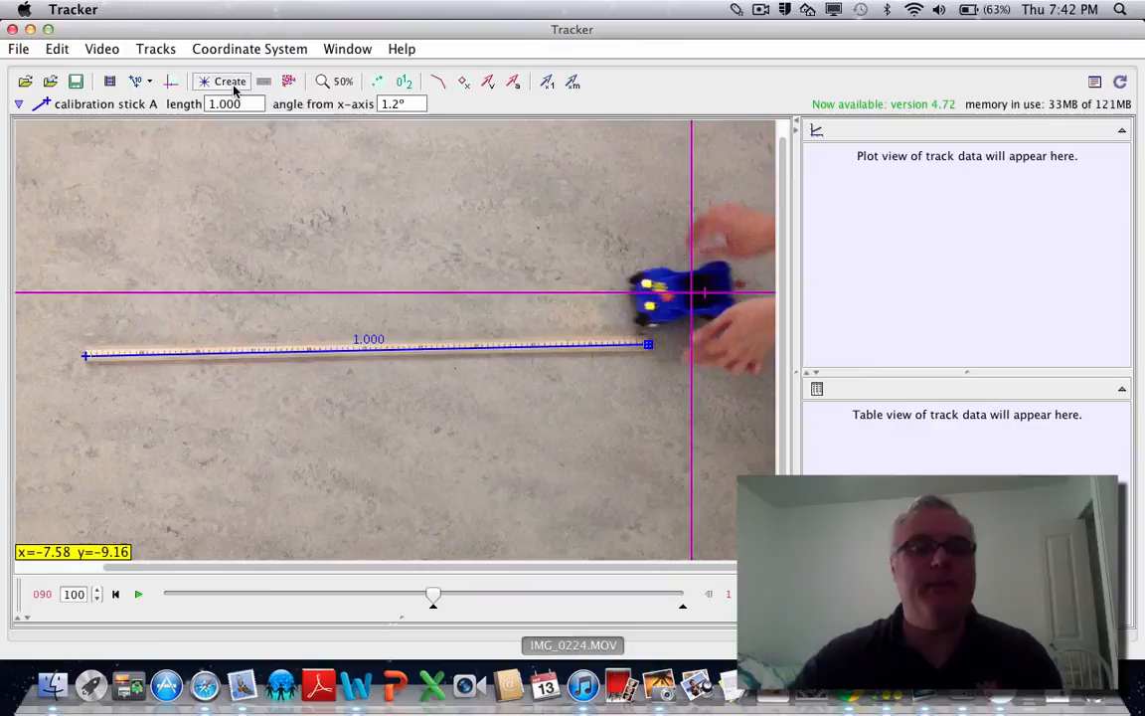
pyautogui.moveTo(231, 81)
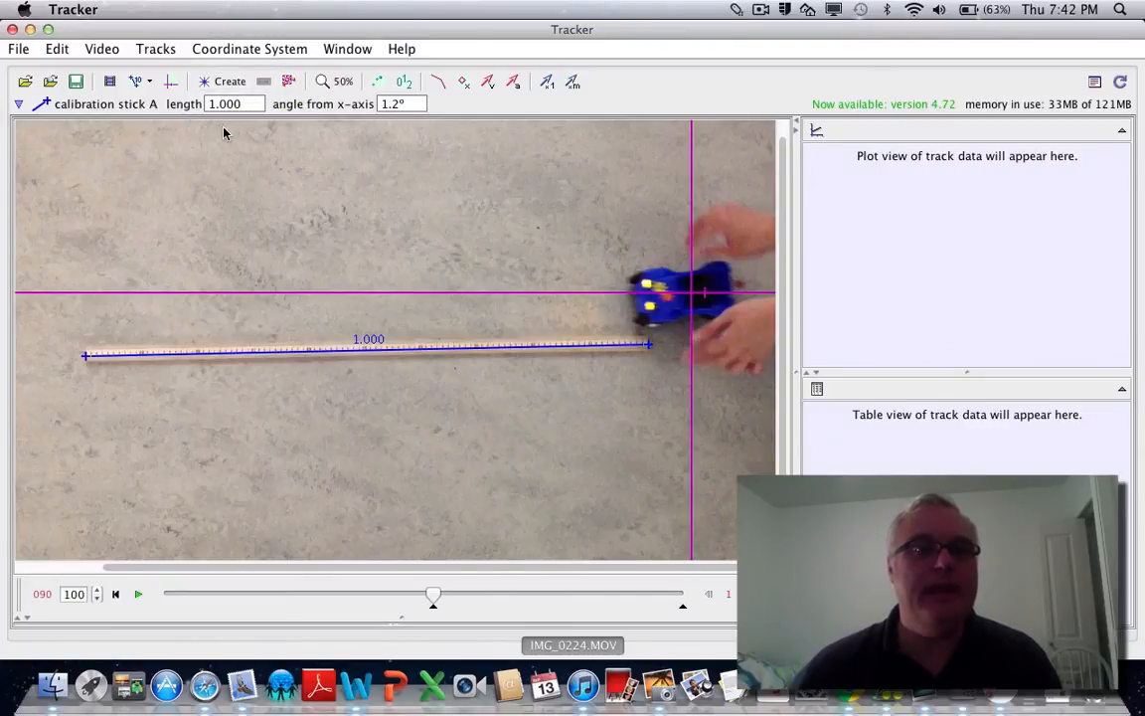
# Create a Point Mass track, mass A, and bring up its Autotracker.
pyautogui.click(231, 79)
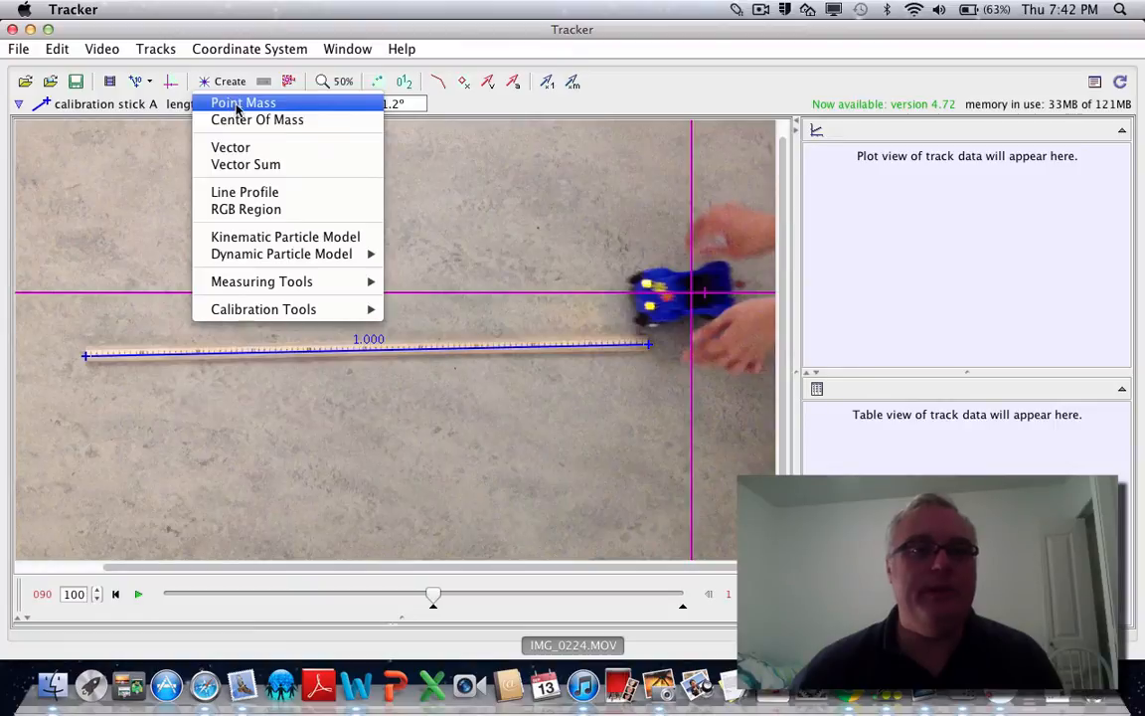
pyautogui.click(242, 104)
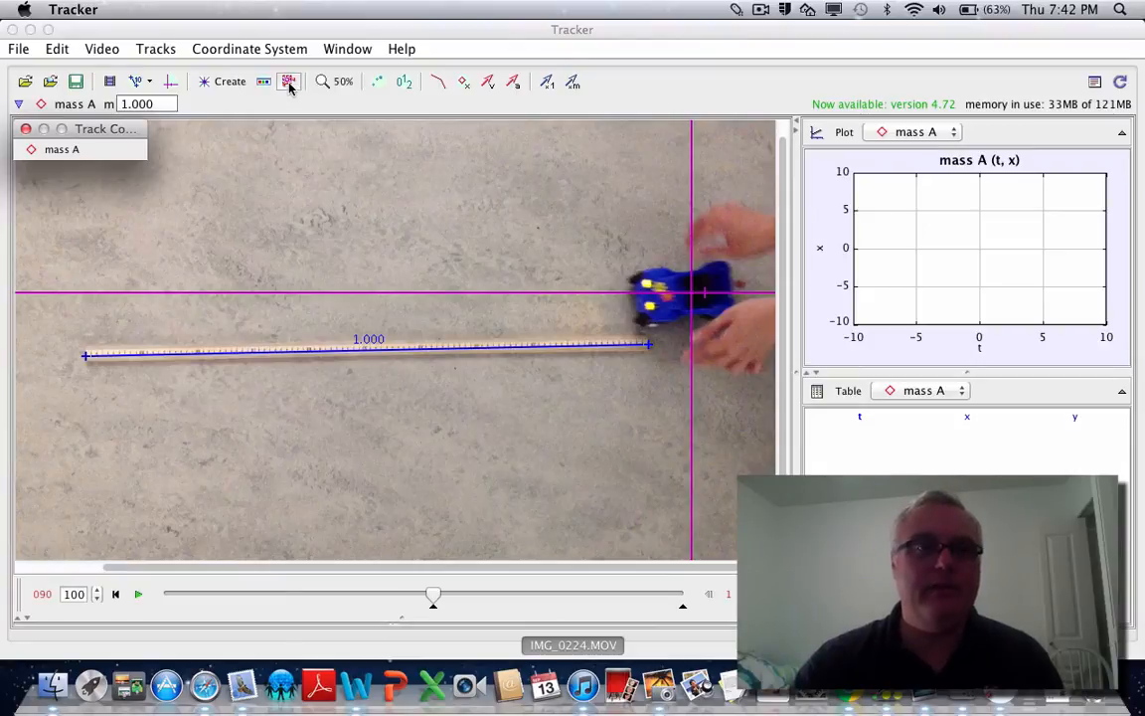
pyautogui.moveTo(291, 81)
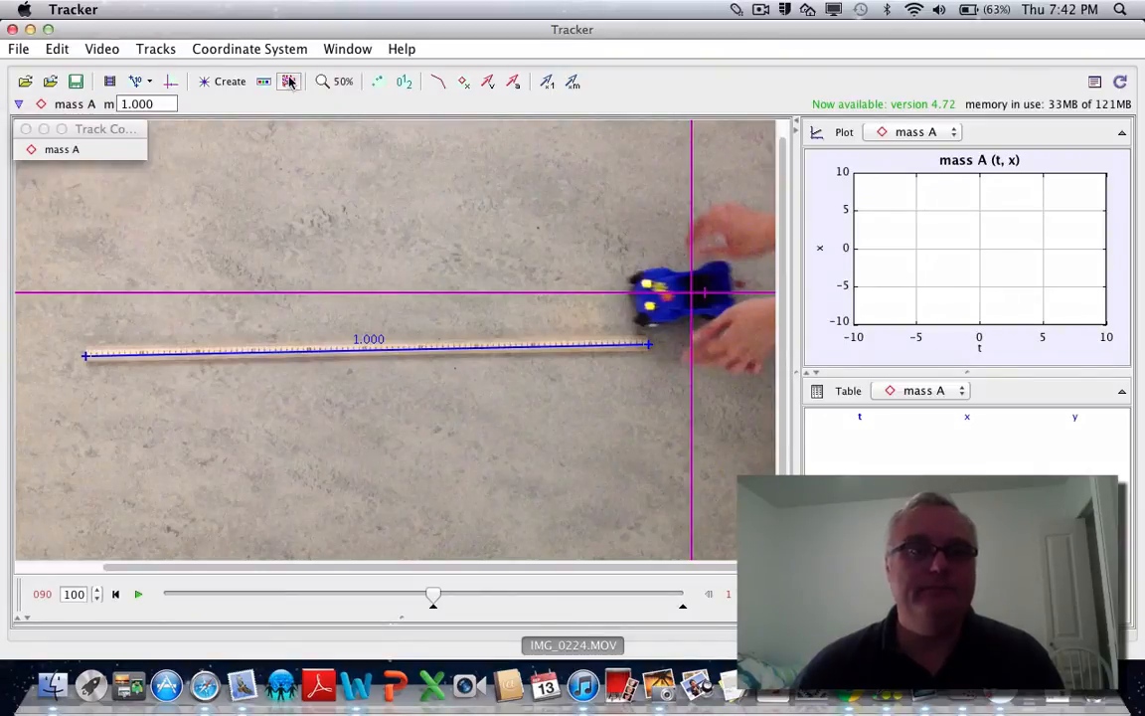
pyautogui.click(293, 84)
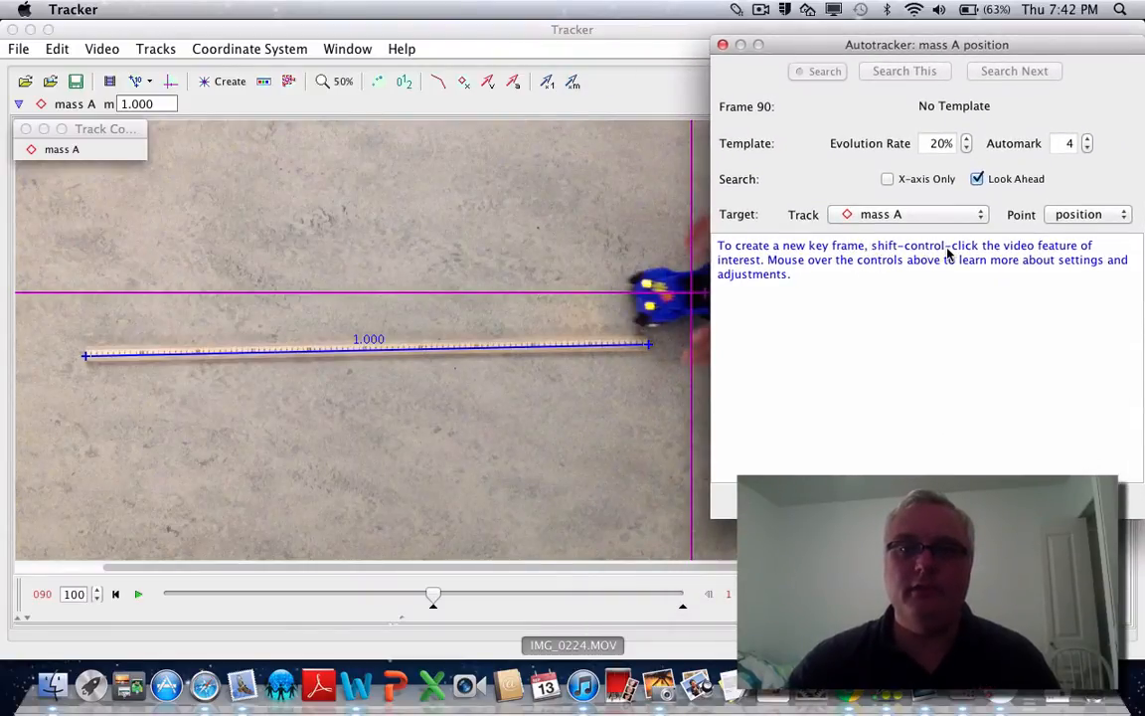
pyautogui.moveTo(958, 299)
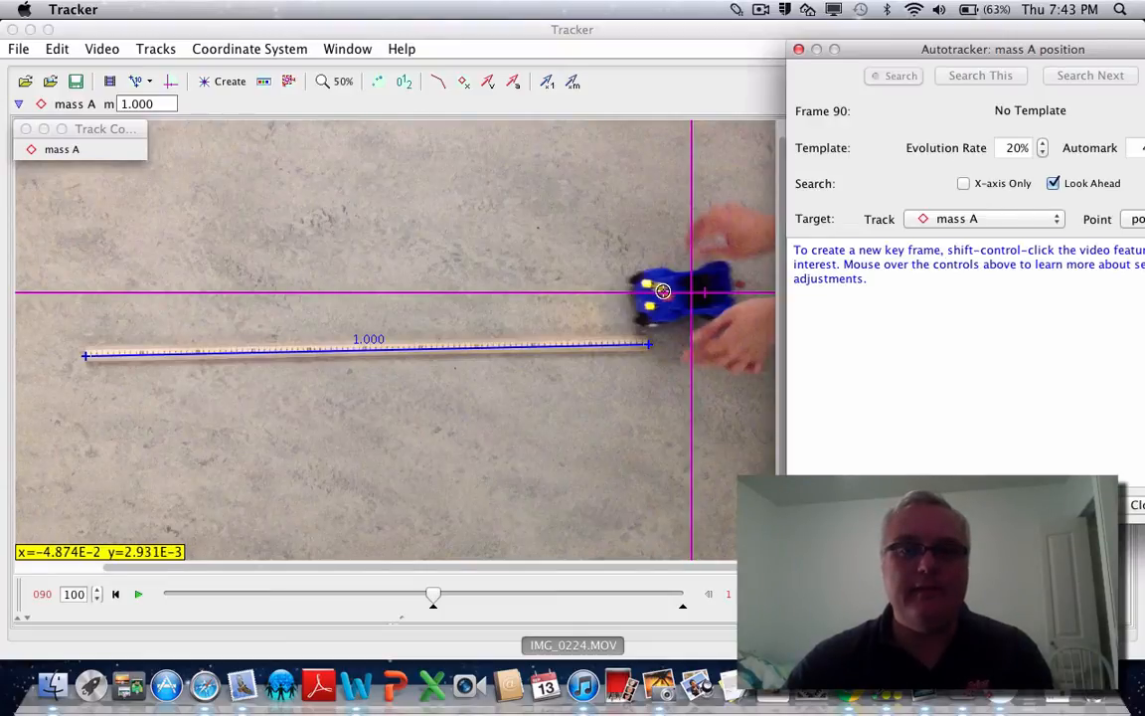
# Mark the toy car at frame 90 as mass A's key-frame template.
pyautogui.click(662, 291)
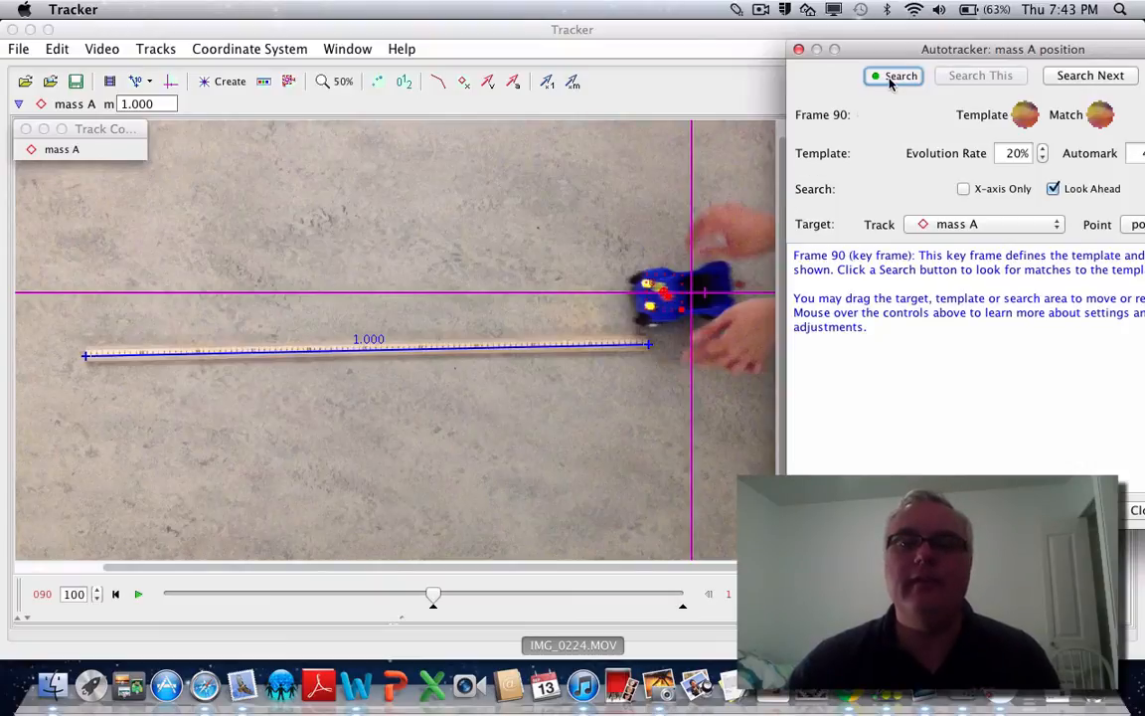
# Run the Autotracker search so mass A follows the car to frame 174.
pyautogui.click(895, 75)
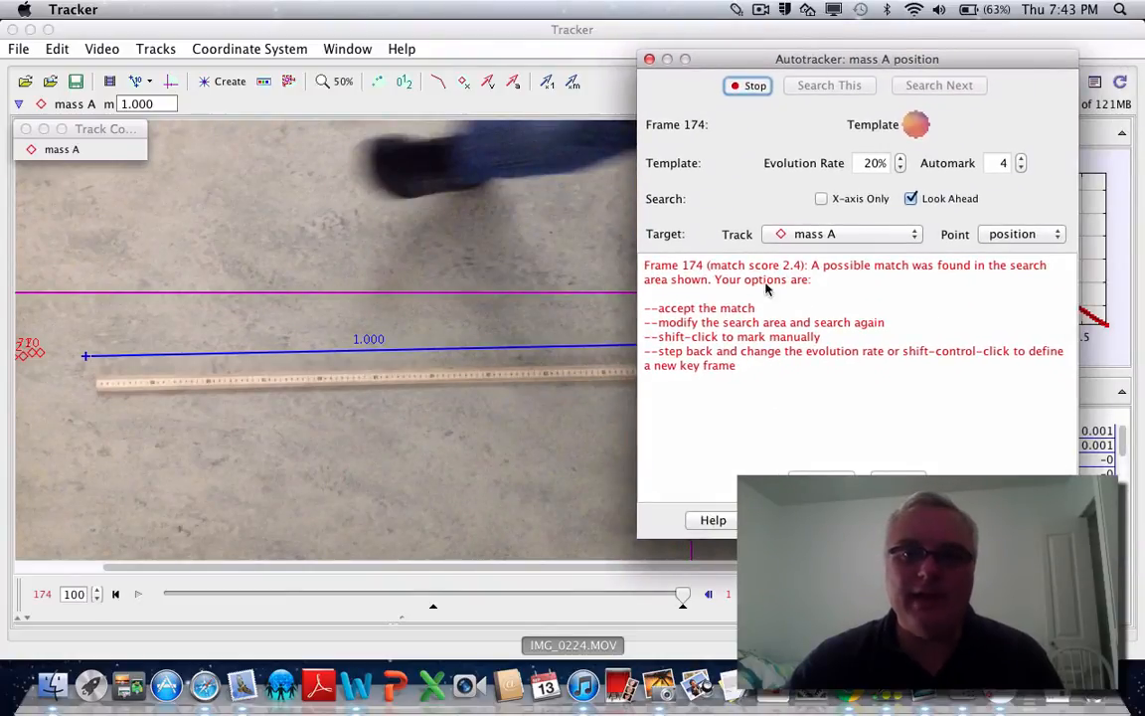
pyautogui.moveTo(875, 443)
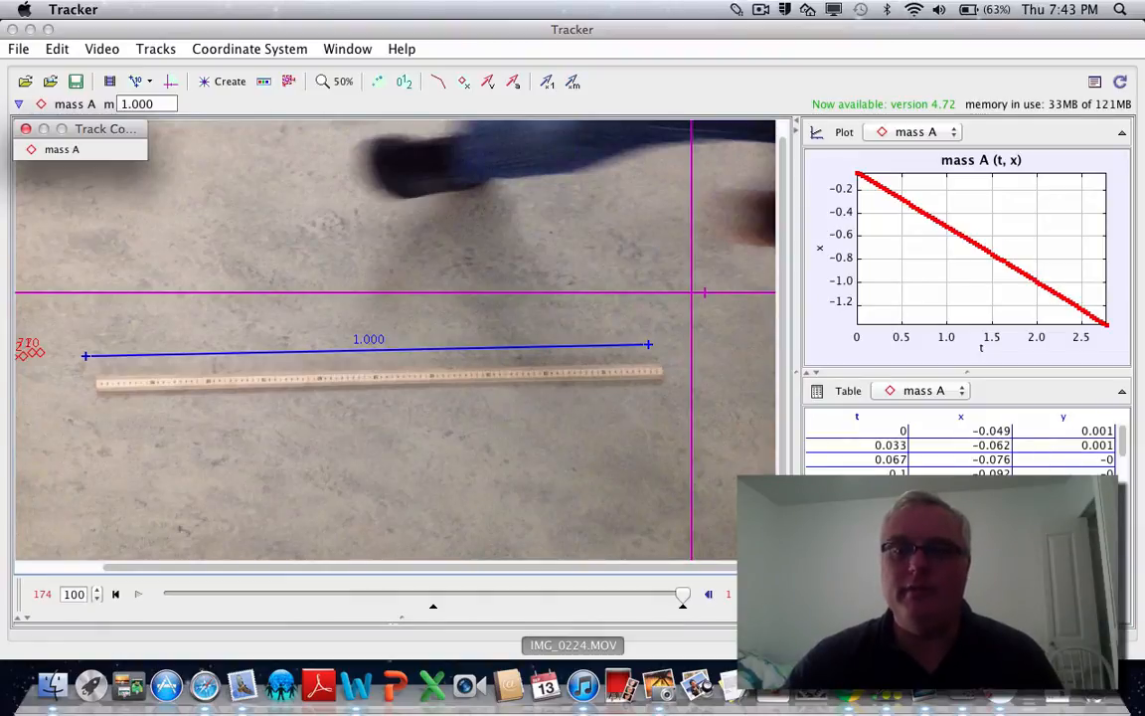
pyautogui.moveTo(843, 131)
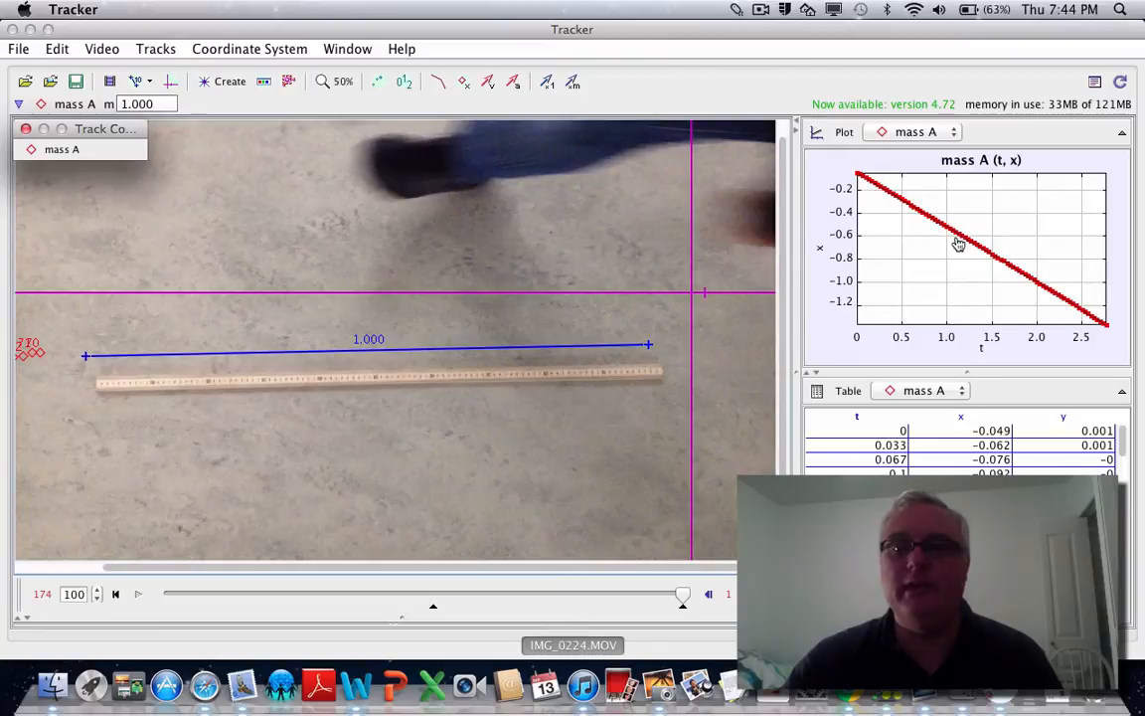
pyautogui.moveTo(1050, 306)
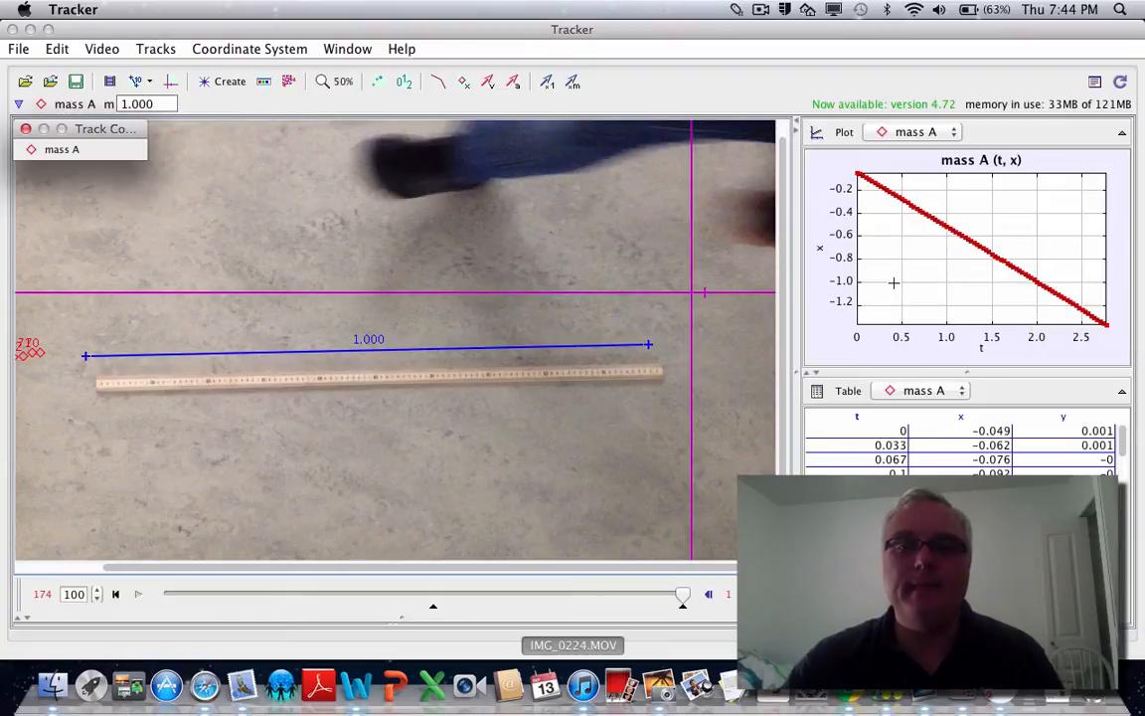
pyautogui.moveTo(892, 283)
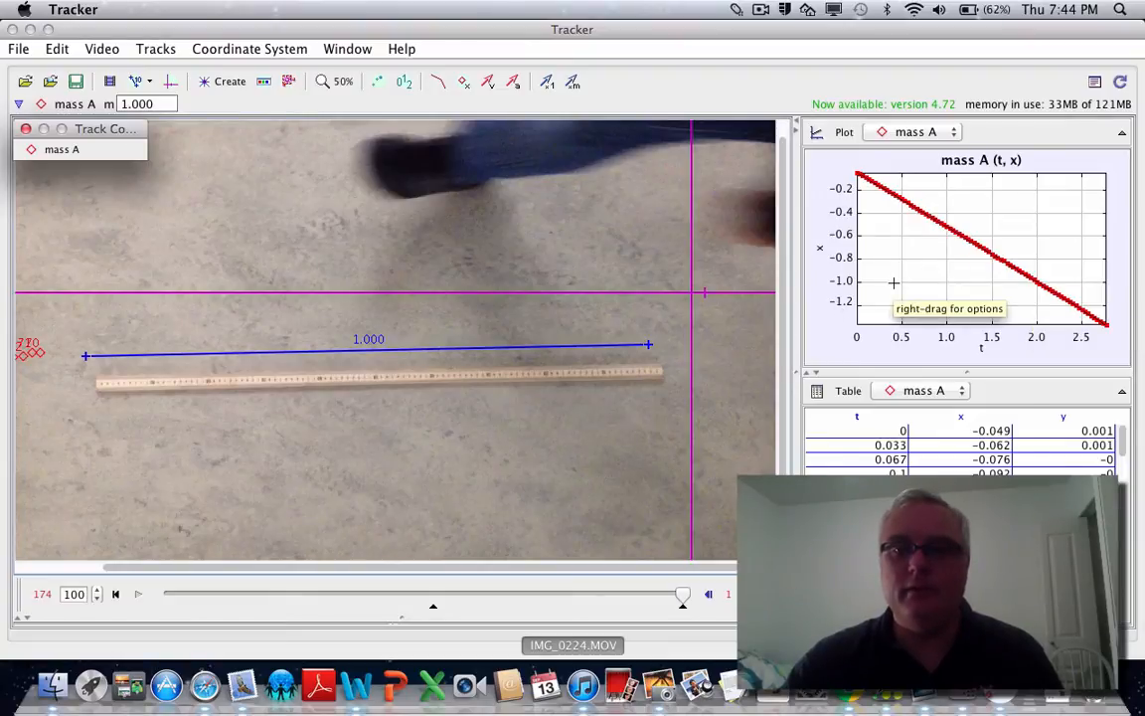
# Bring up the x-vs-t plot's context menu to analyze it in the Data Tool.
pyautogui.rightClick(892, 282)
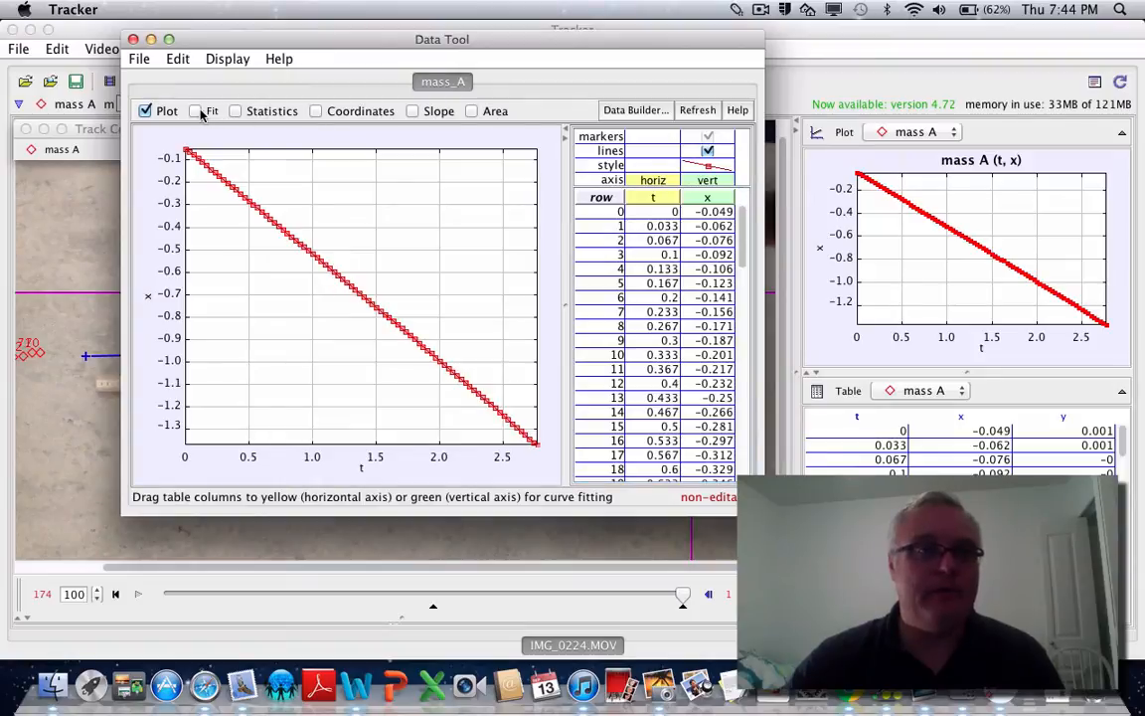
pyautogui.moveTo(195, 111)
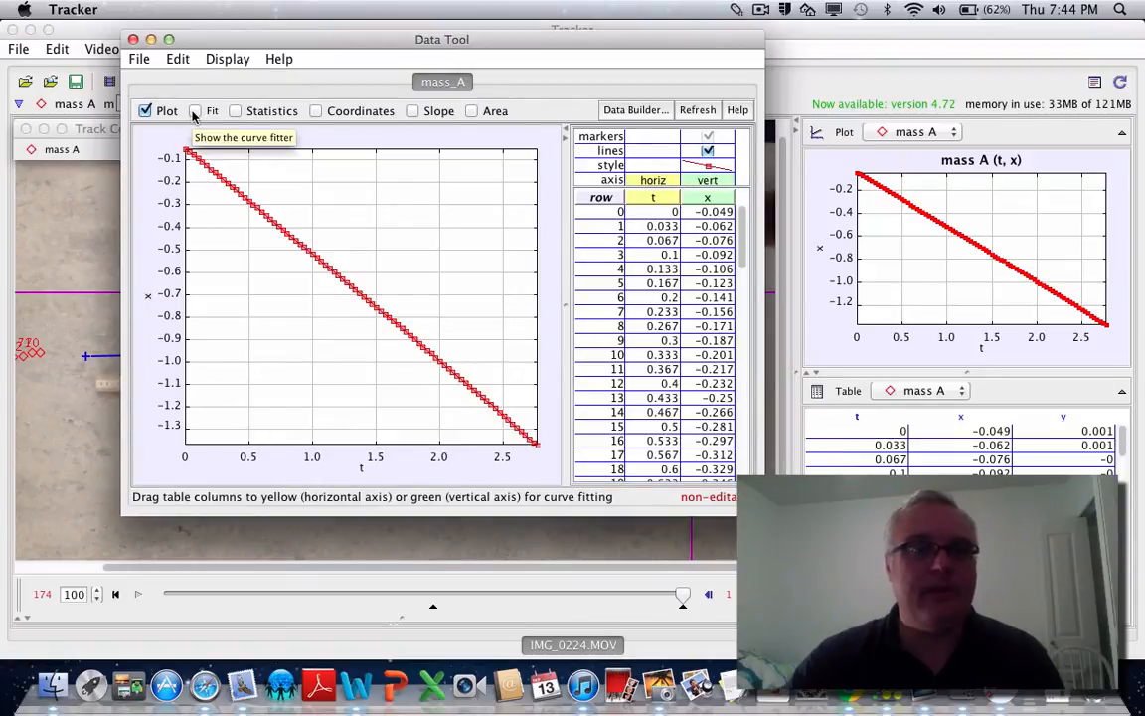
# Enable the curve fitter so a line x = a*t + b fits mass A with a ≈ -0.478.
pyautogui.click(194, 111)
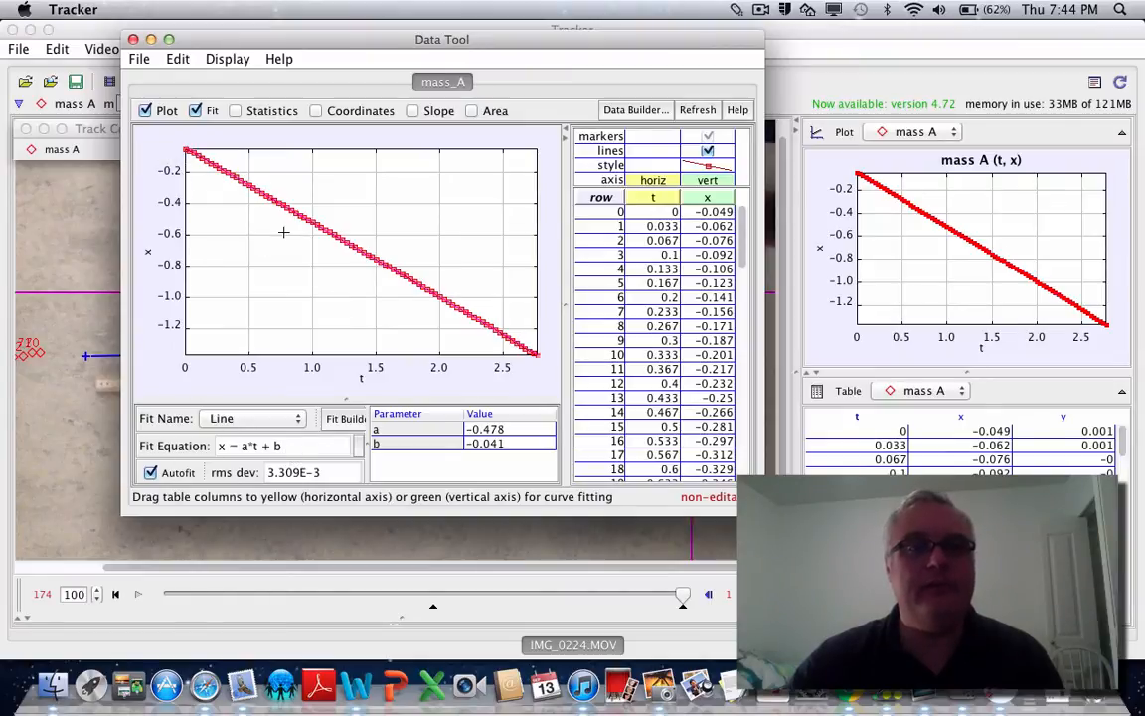
pyautogui.moveTo(474, 334)
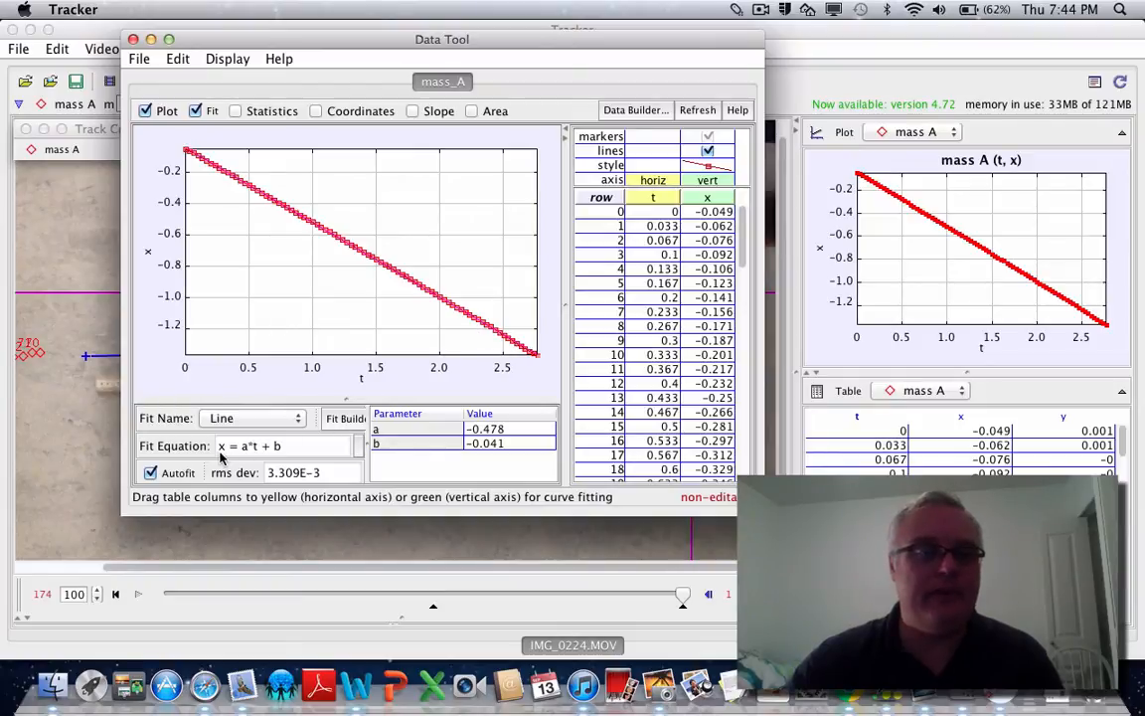
pyautogui.moveTo(268, 460)
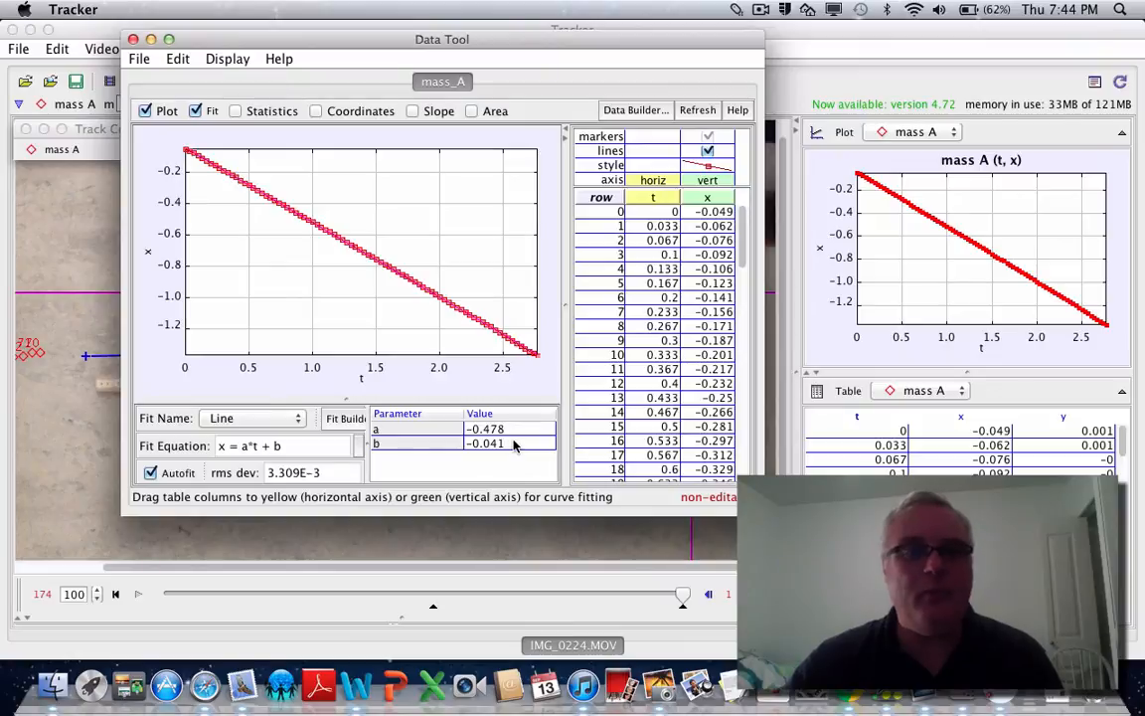
pyautogui.moveTo(513, 445)
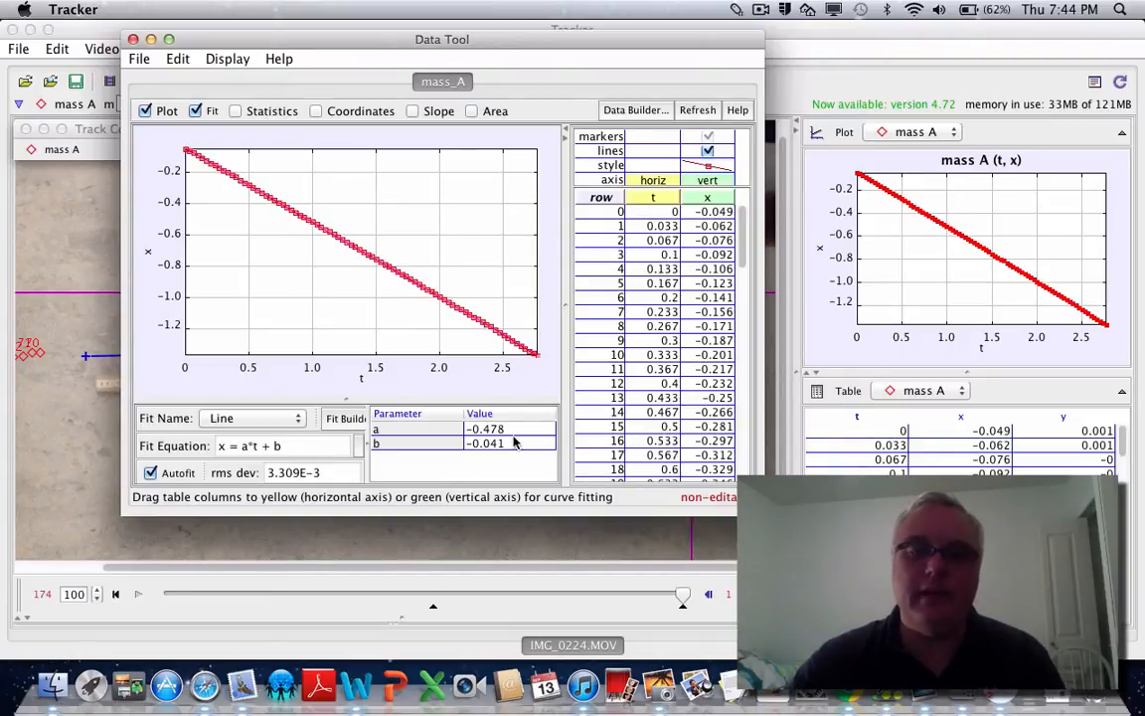
pyautogui.moveTo(513, 441)
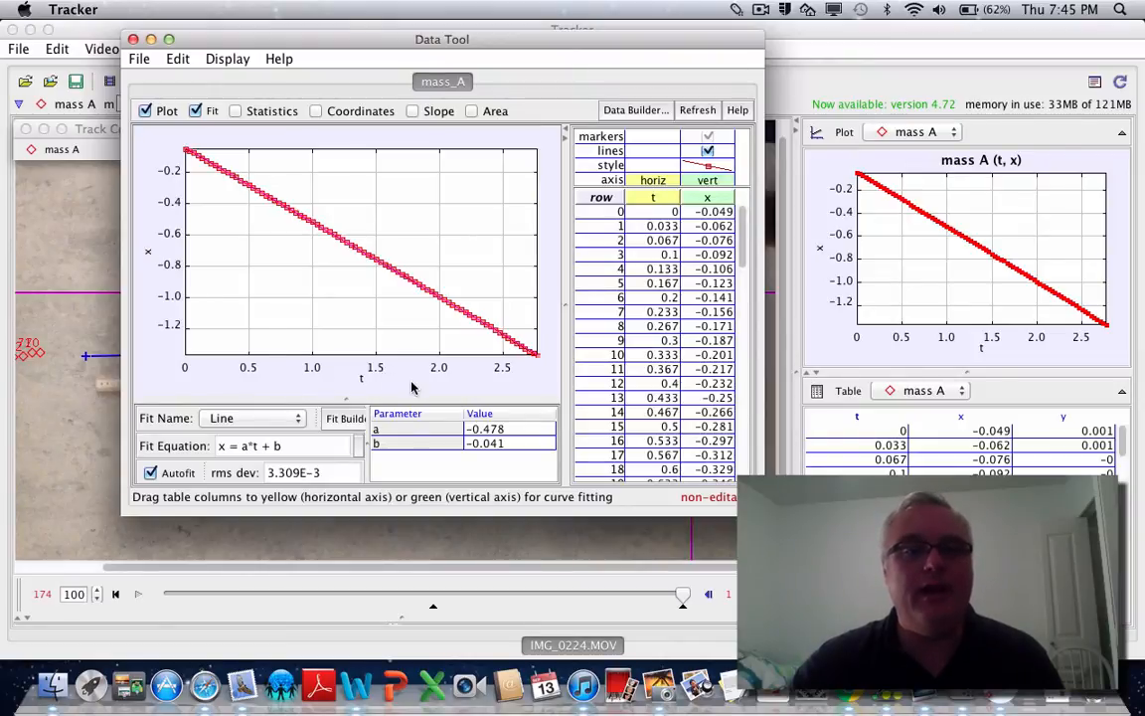
pyautogui.moveTo(364, 382)
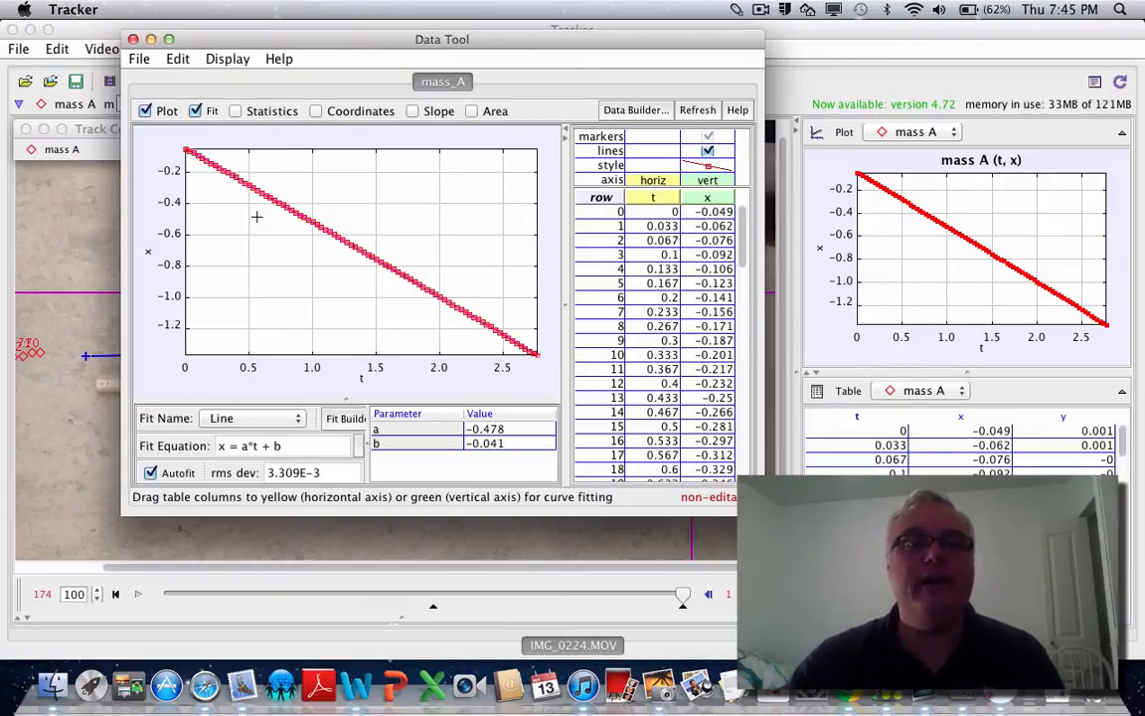
pyautogui.moveTo(625, 241)
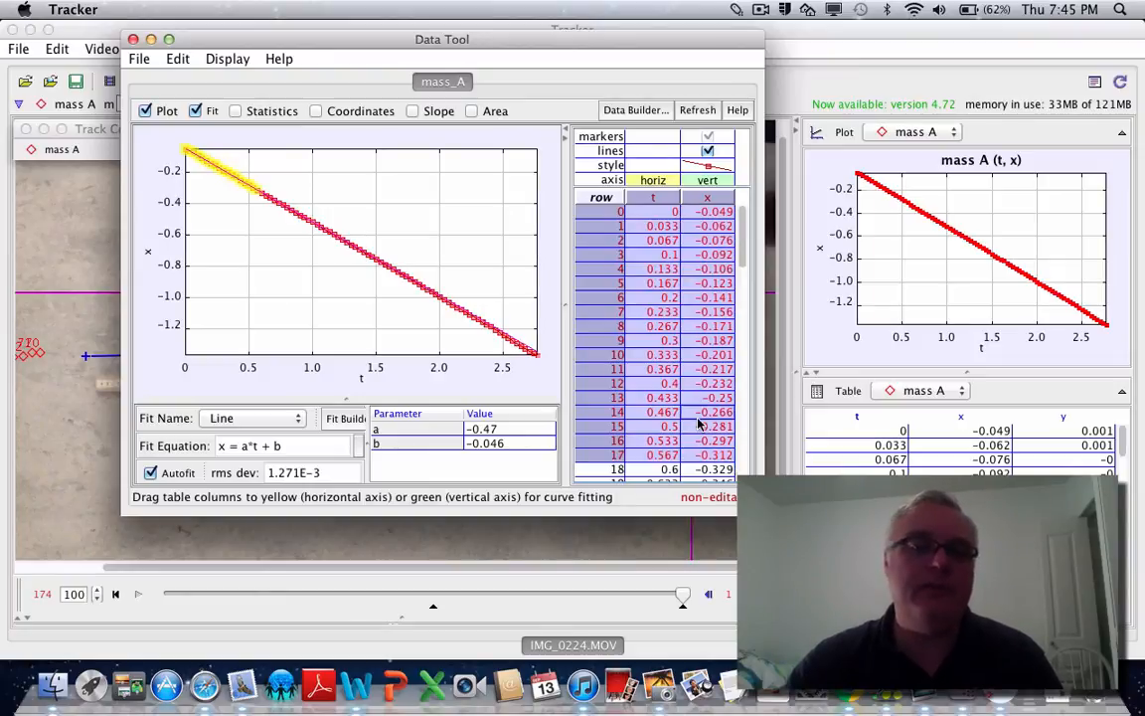
pyautogui.click(652, 397)
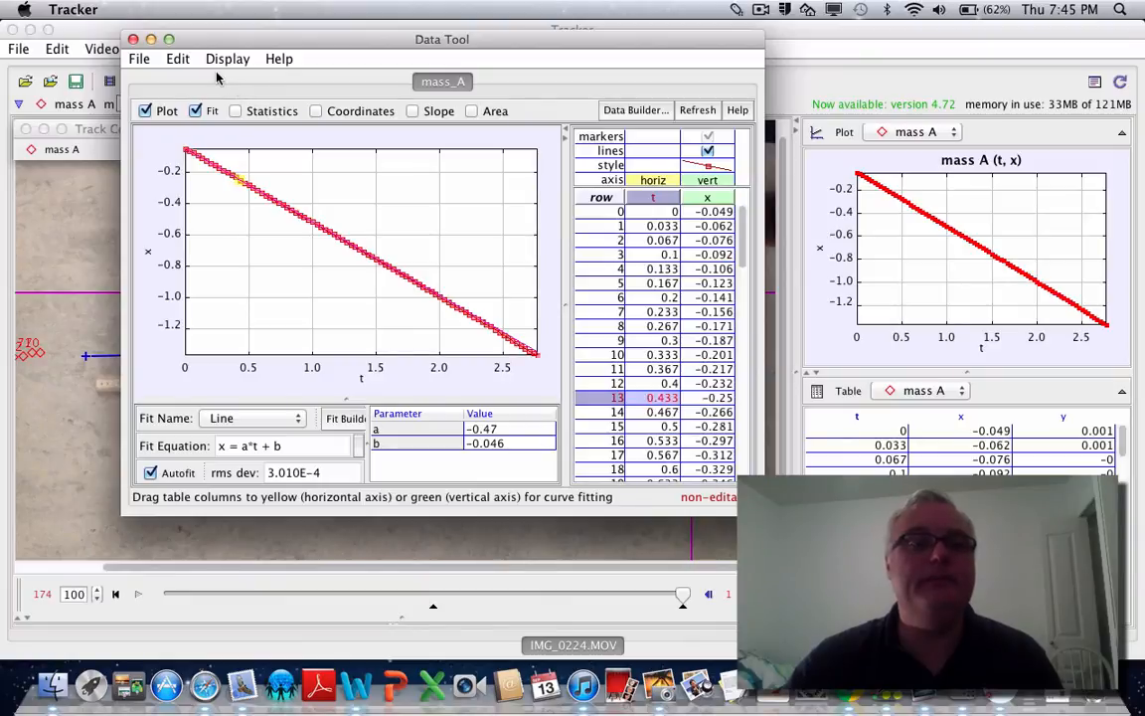
pyautogui.click(179, 59)
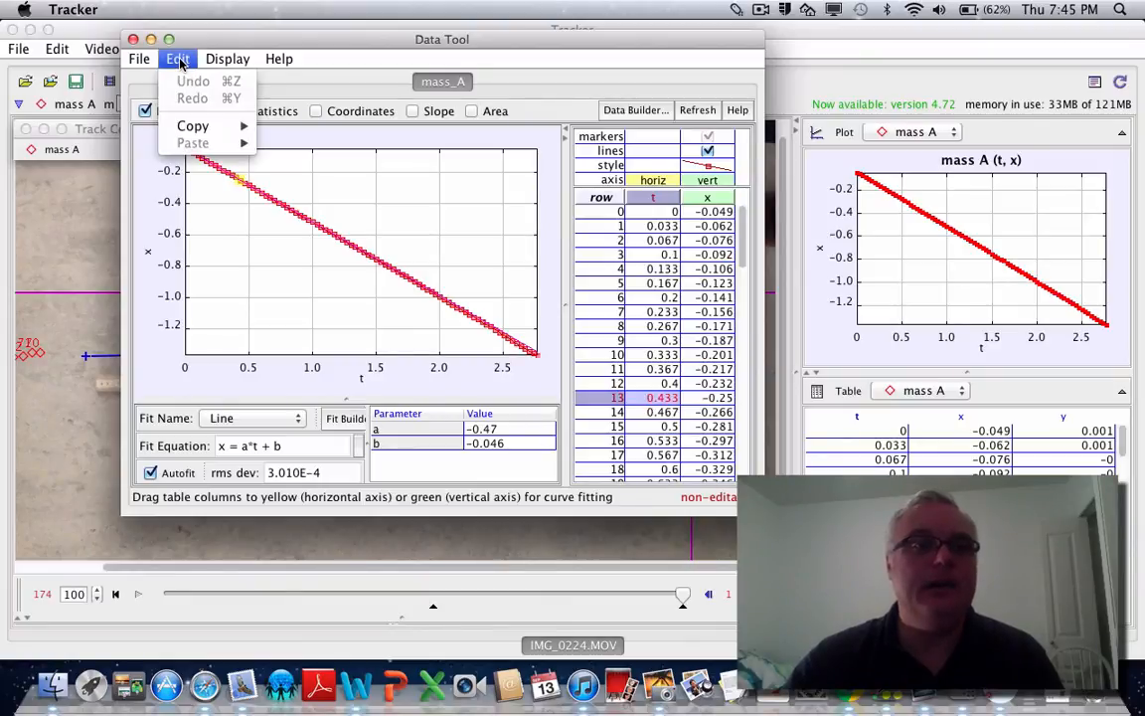
pyautogui.click(226, 60)
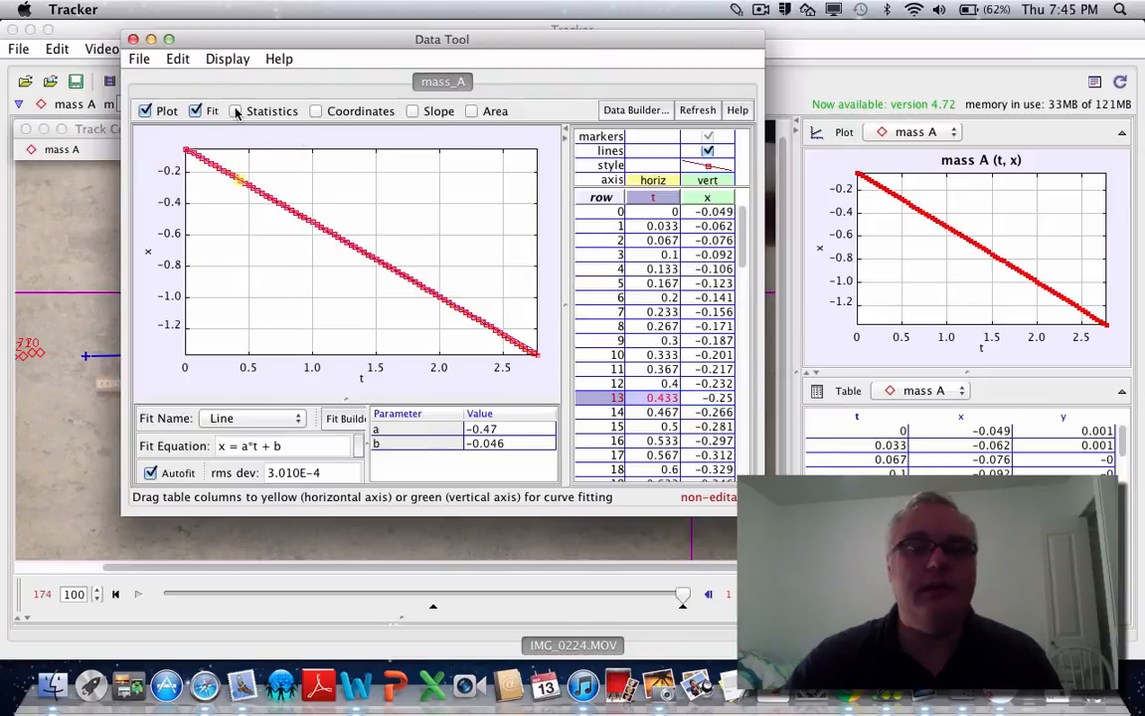
pyautogui.moveTo(236, 111)
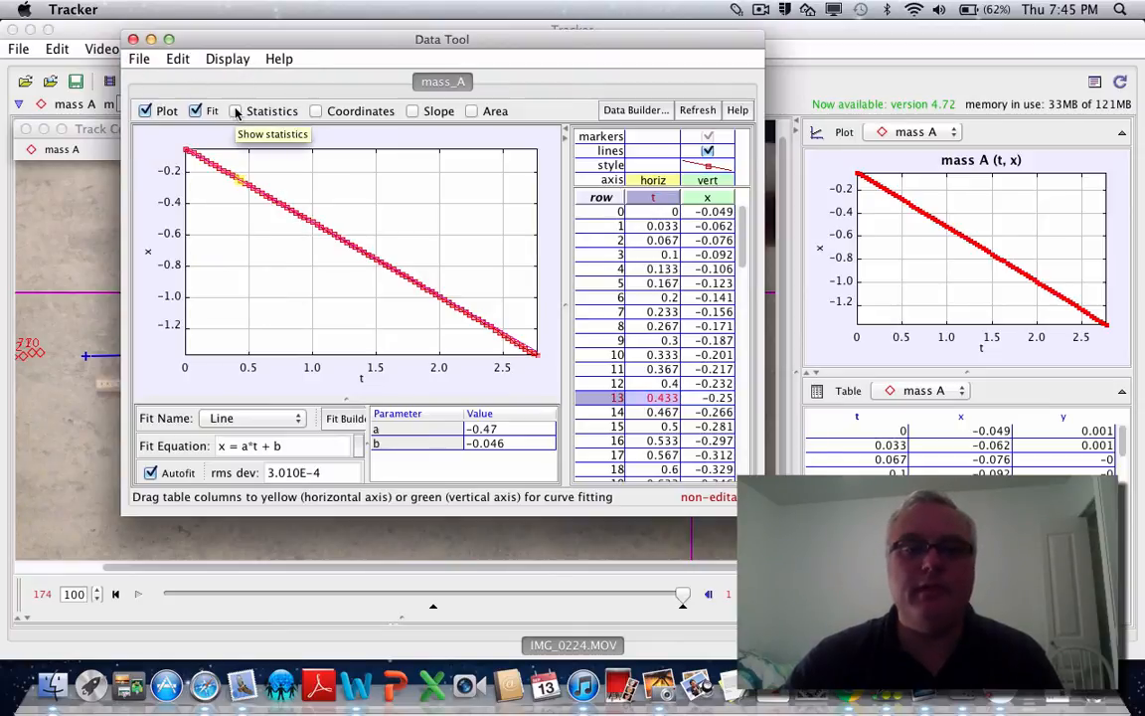